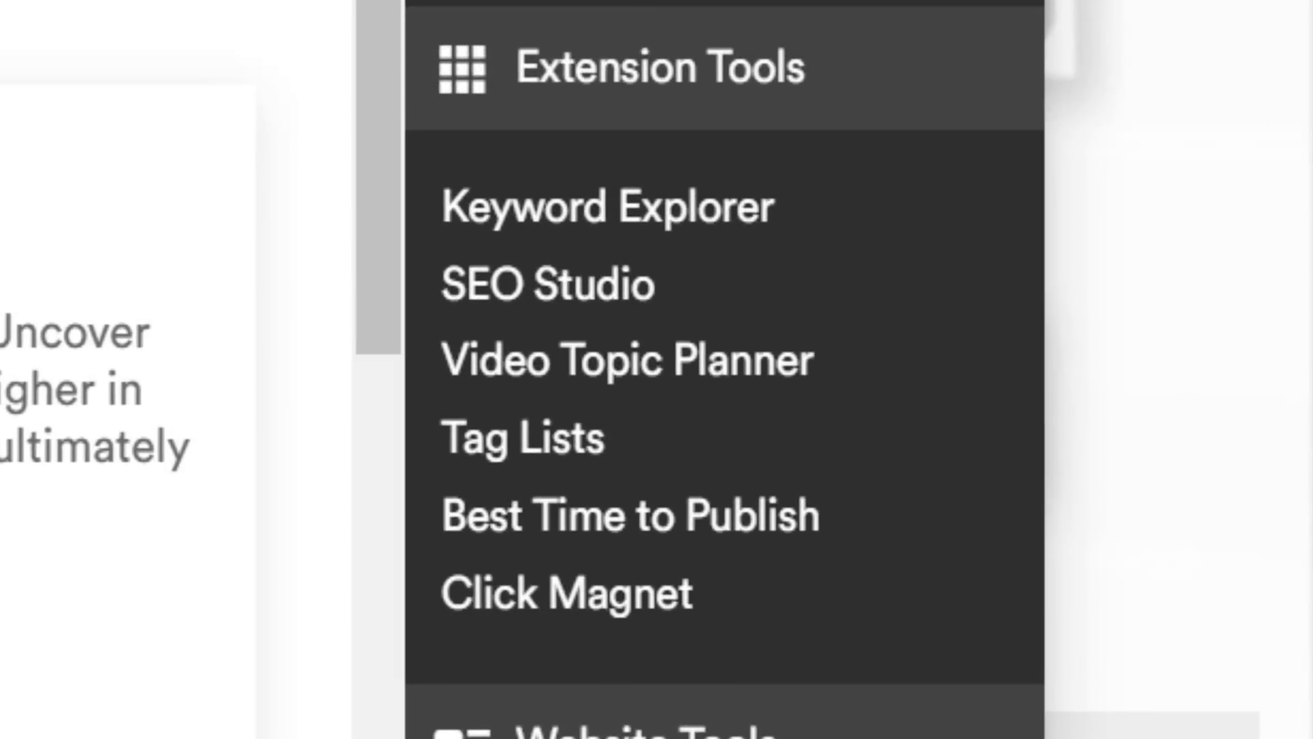
Step: Launch the Keyword Explorer tool and look over its trending topics panel
{"action": "left_click", "coordinate": [608, 208]}
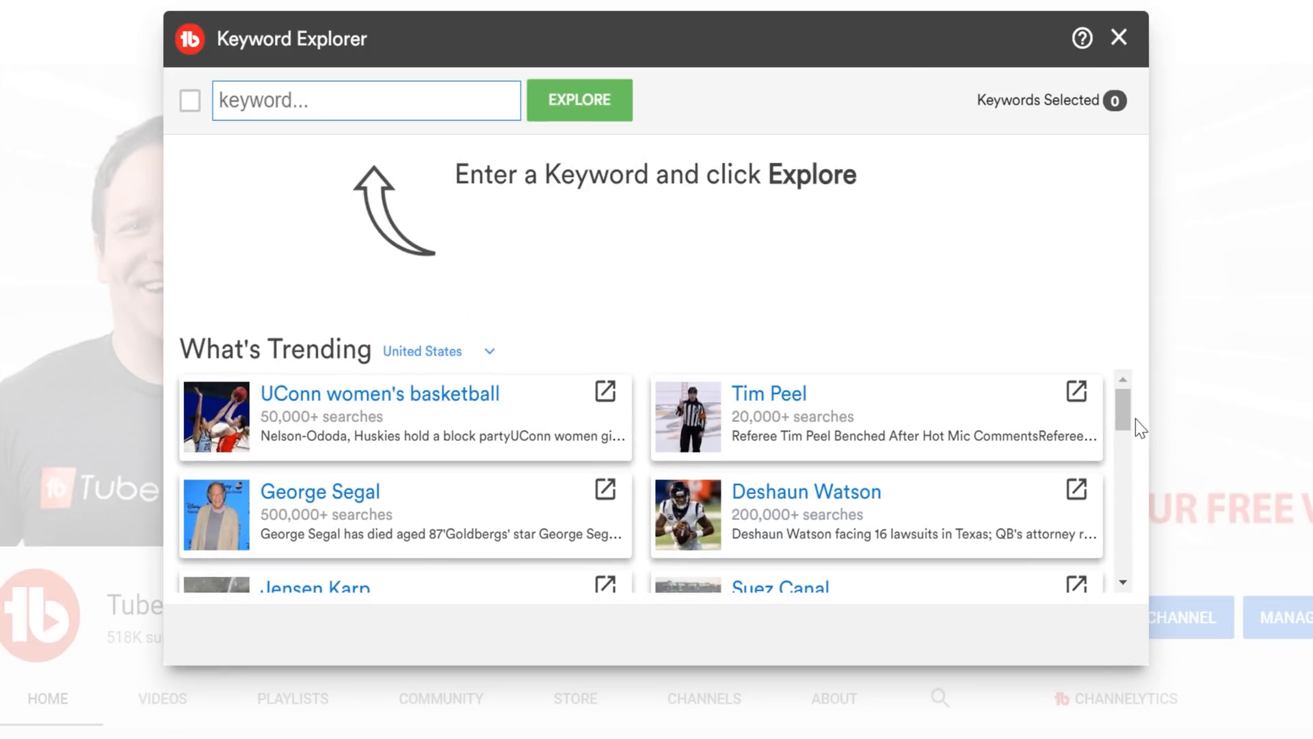
{"action": "scroll", "scroll_direction": "down", "scroll_amount": 3}
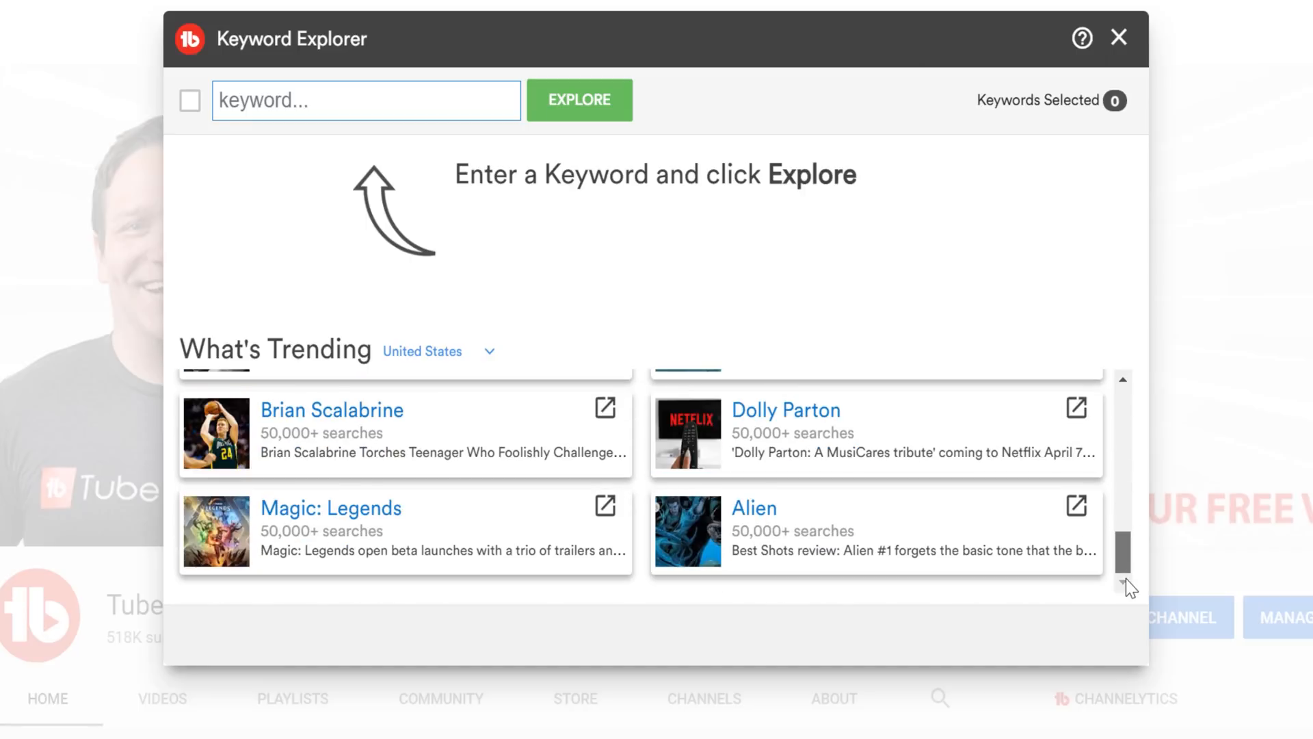
{"action": "scroll", "scroll_direction": "up", "scroll_amount": 3}
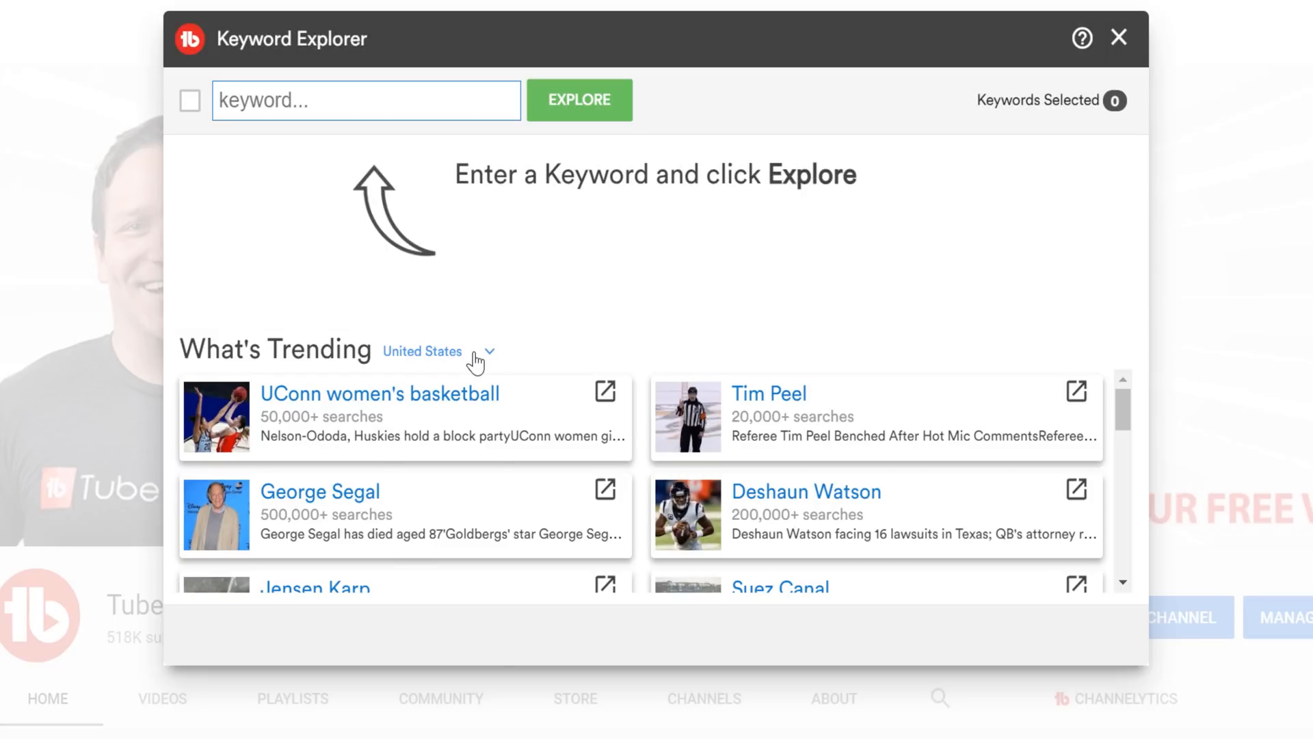
Step: Switch What's Trending from United States to Canada, leaving the country list open
{"action": "left_click", "coordinate": [438, 352]}
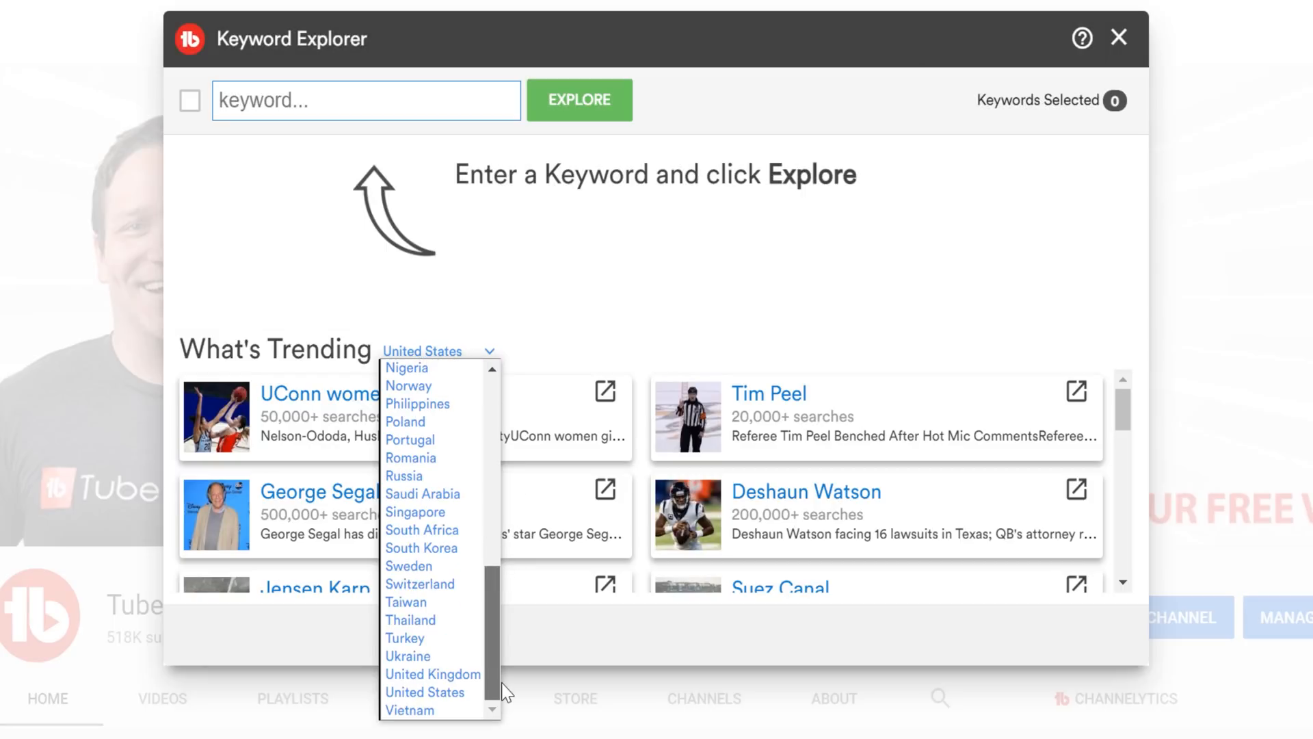
{"action": "scroll", "scroll_direction": "up", "scroll_amount": 3}
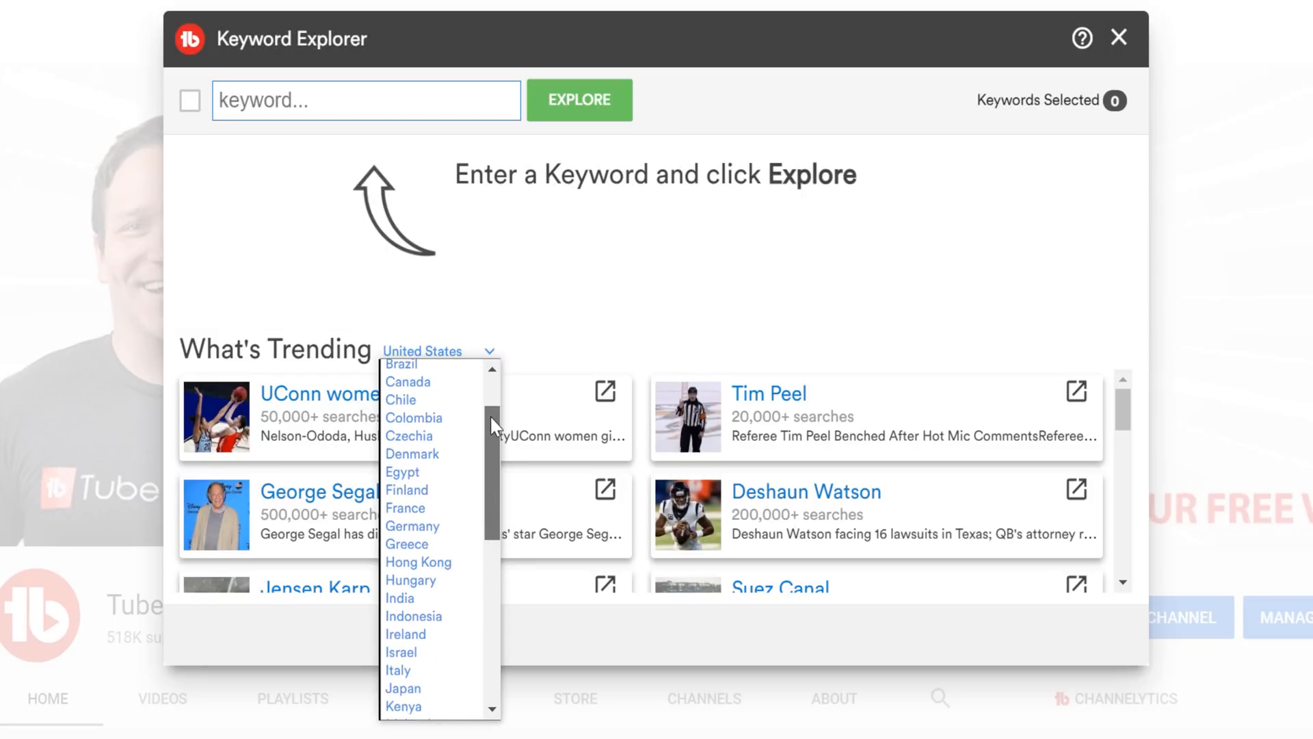
{"action": "left_click", "coordinate": [409, 382]}
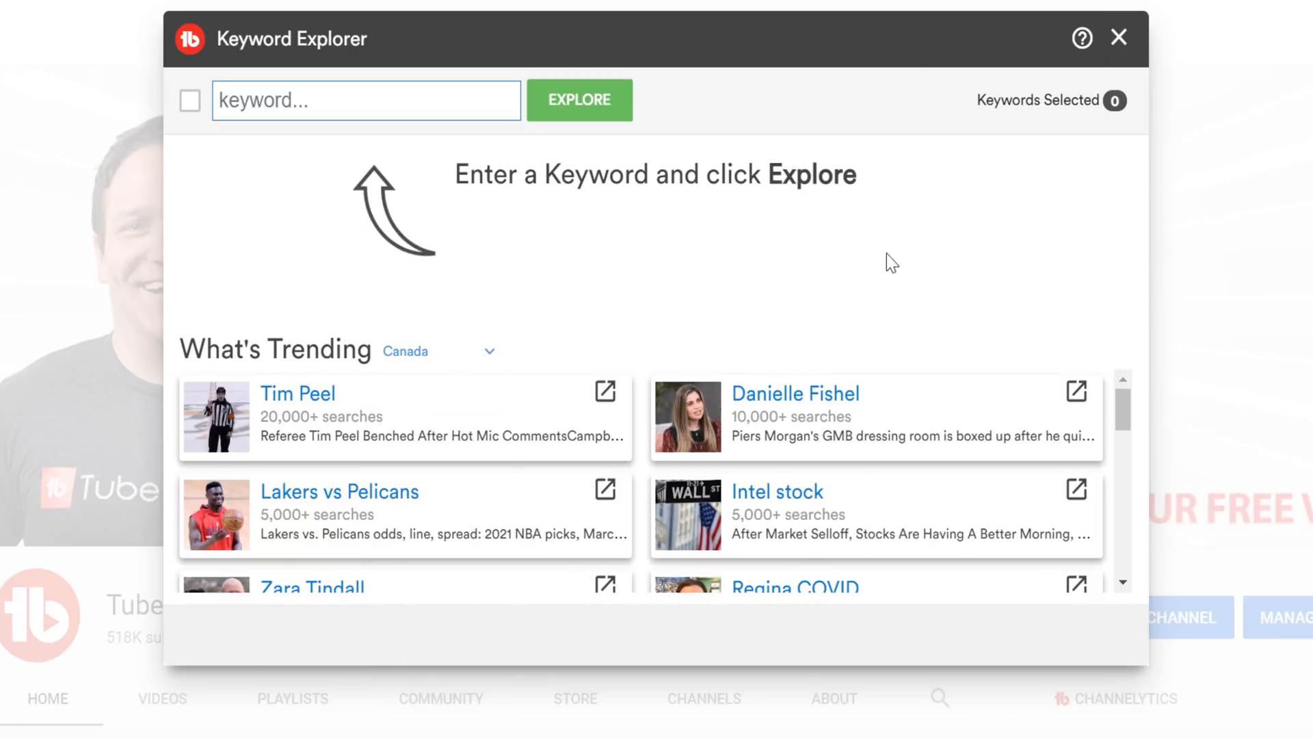
{"action": "scroll", "scroll_direction": "down", "scroll_amount": 3}
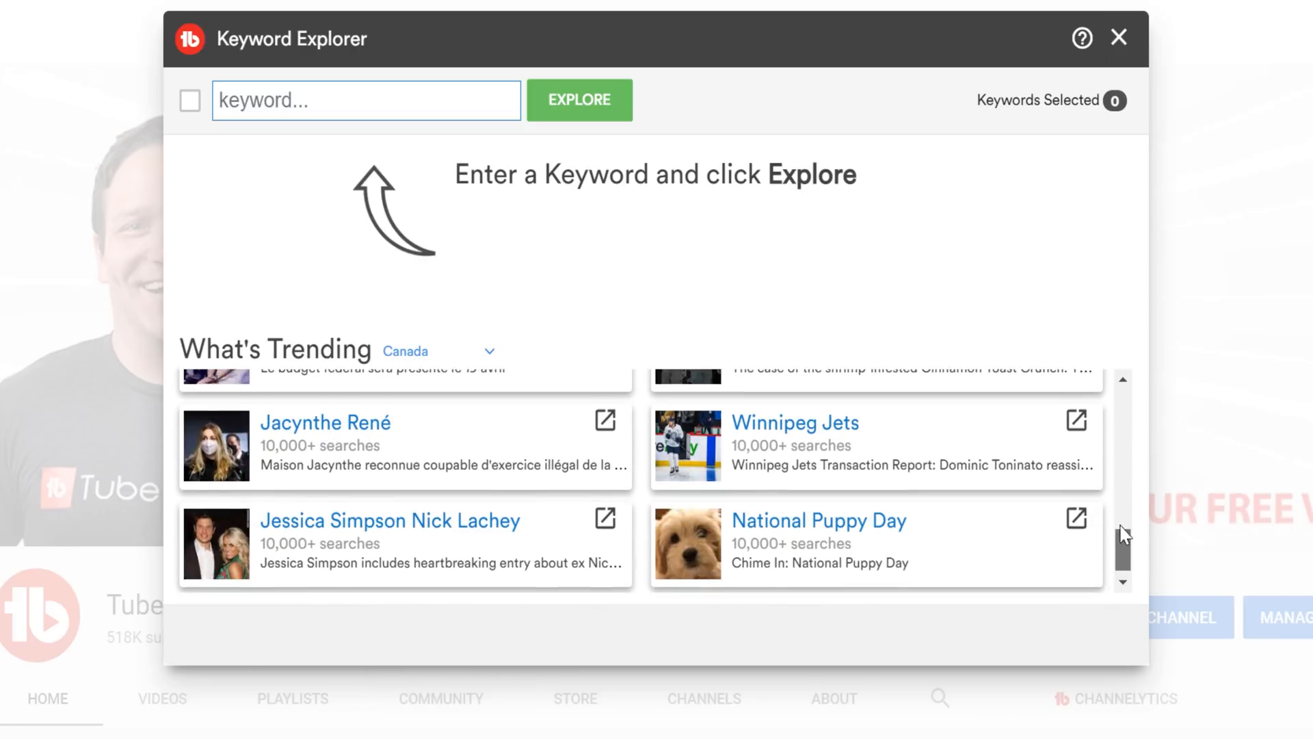
{"action": "left_click", "coordinate": [439, 350]}
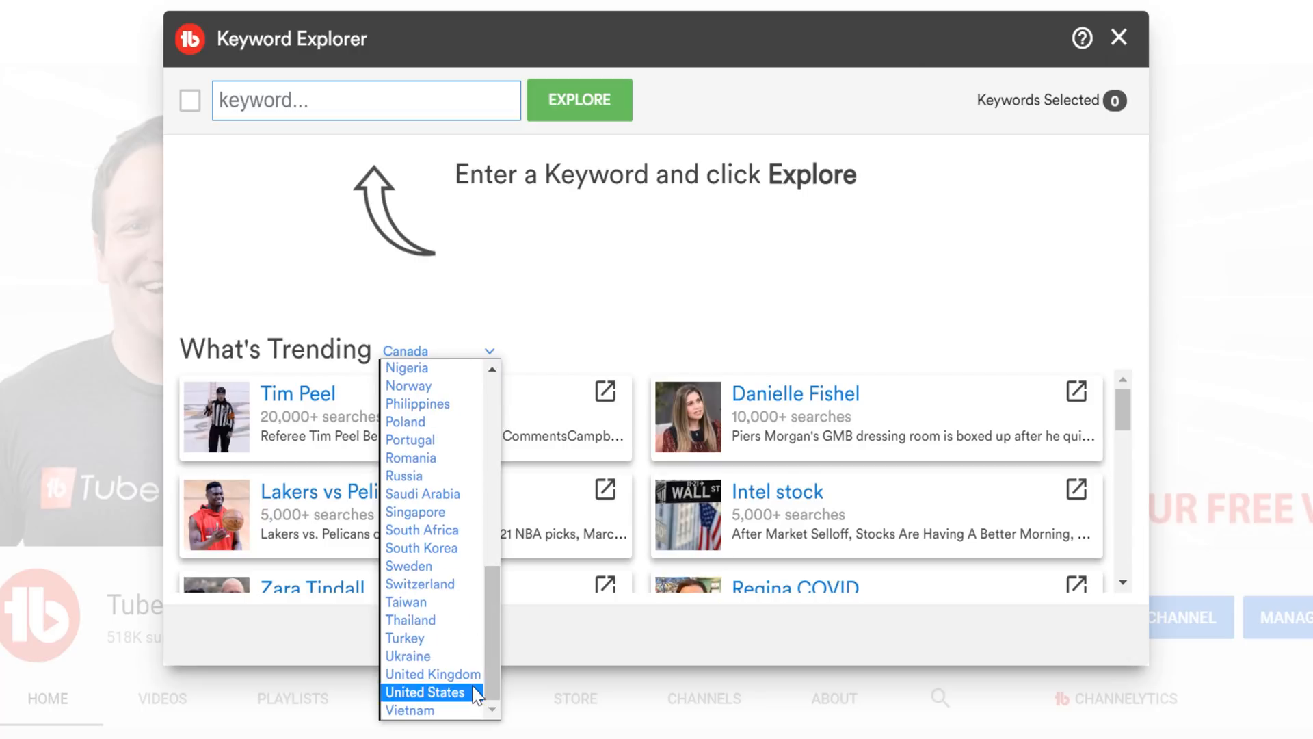
Step: Return trending to United States, try the UConn women's basketball trend as keyword, then clear it
{"action": "left_click", "coordinate": [426, 693]}
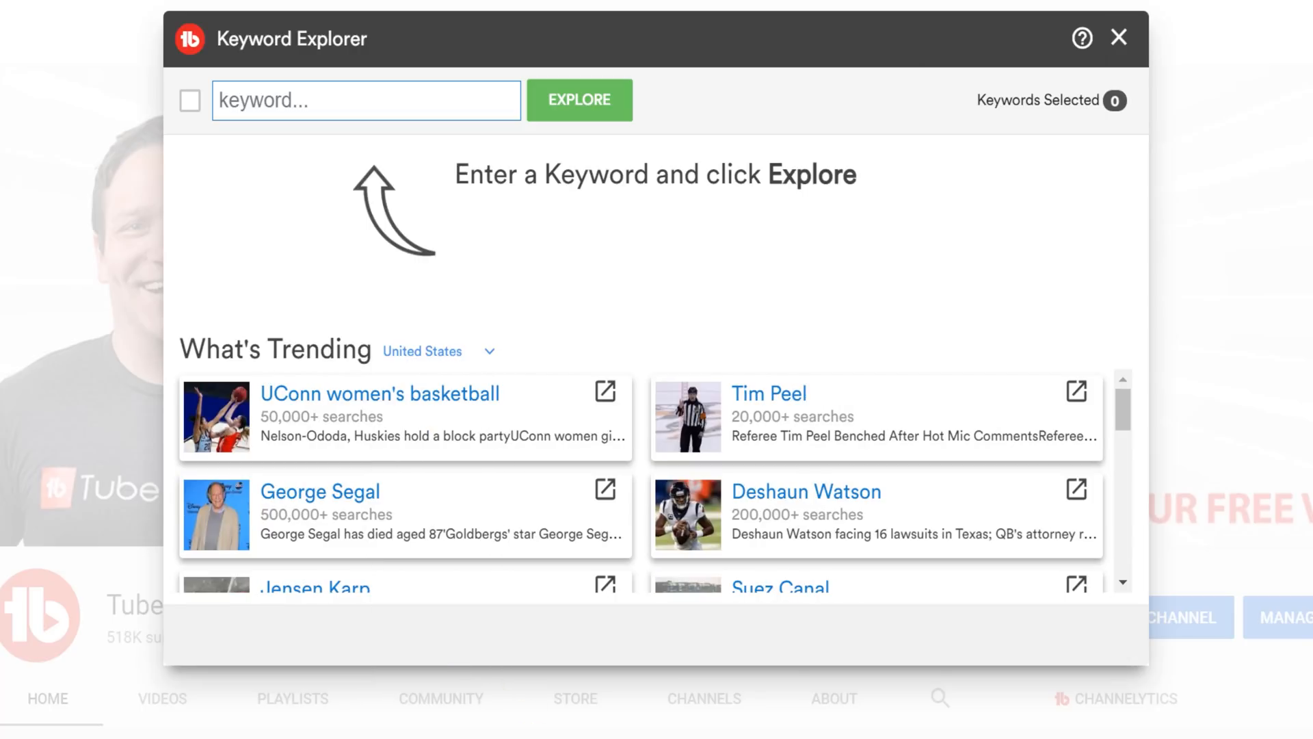
{"action": "mouse_move", "coordinate": [1291, 428]}
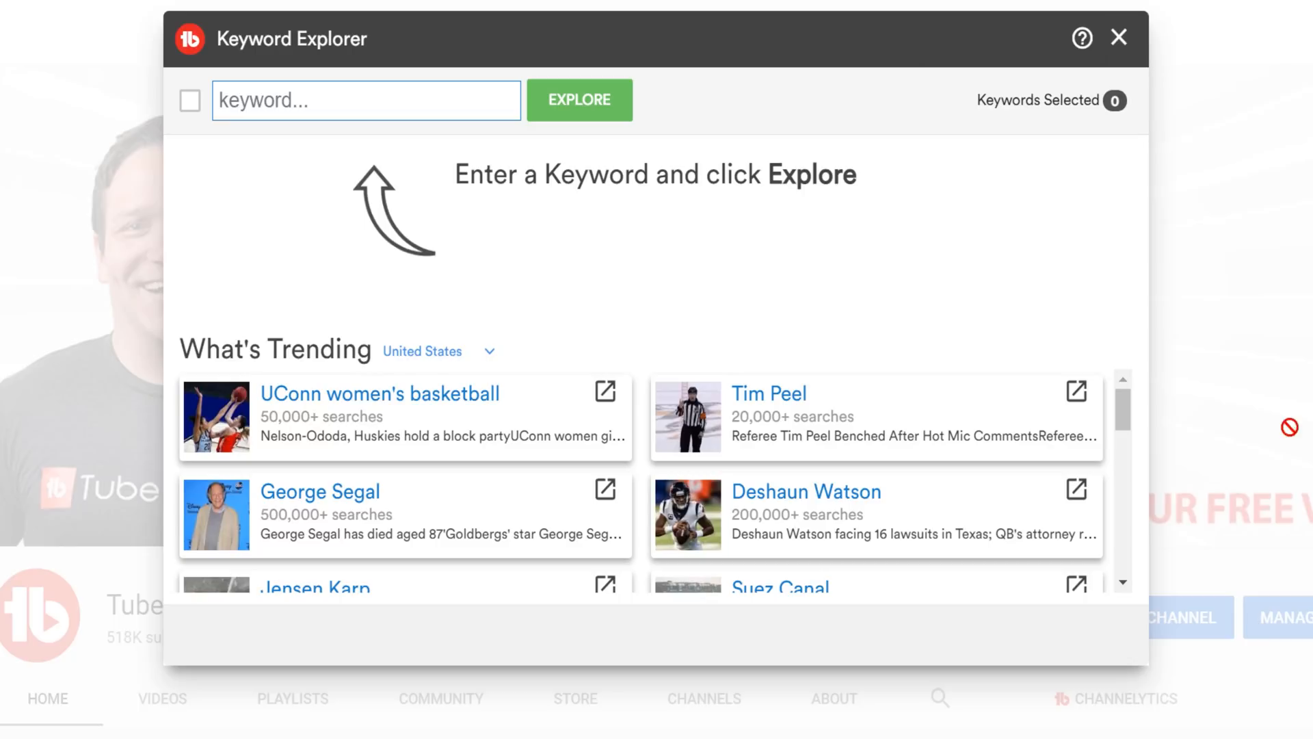
{"action": "left_click", "coordinate": [379, 394]}
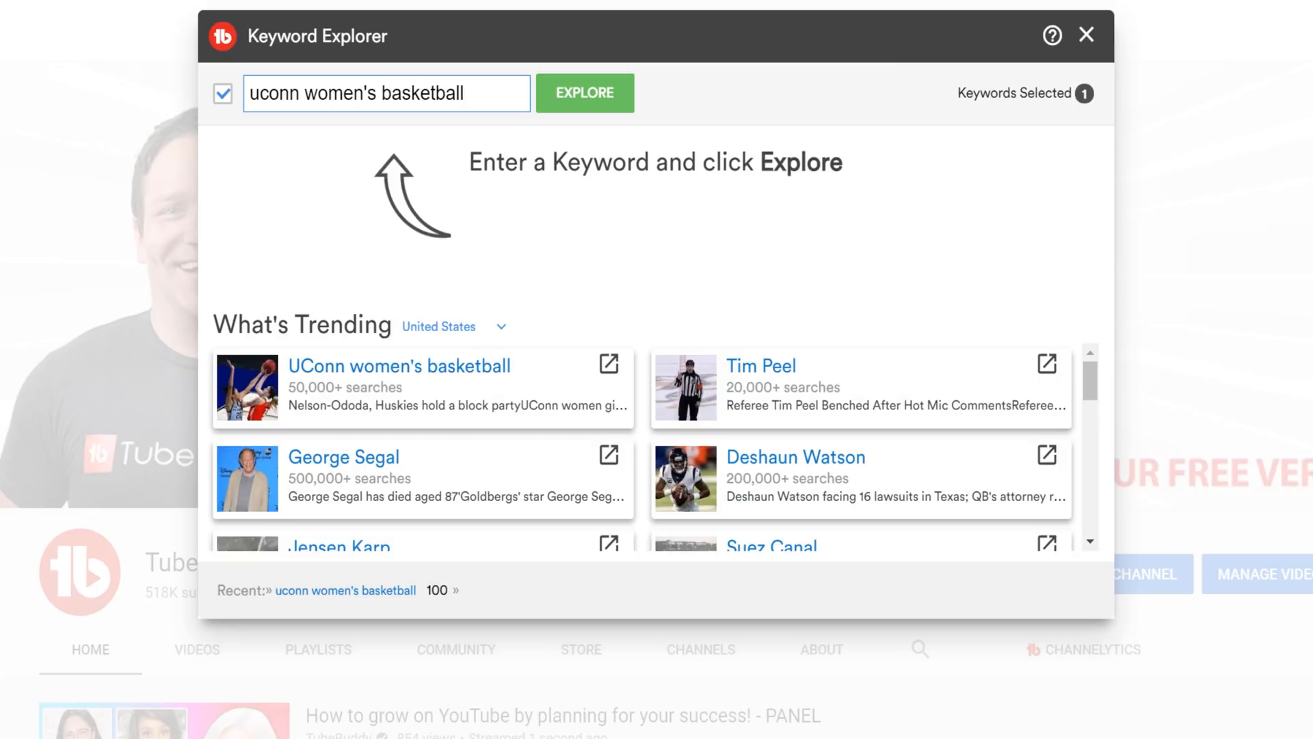
{"action": "mouse_move", "coordinate": [645, 377]}
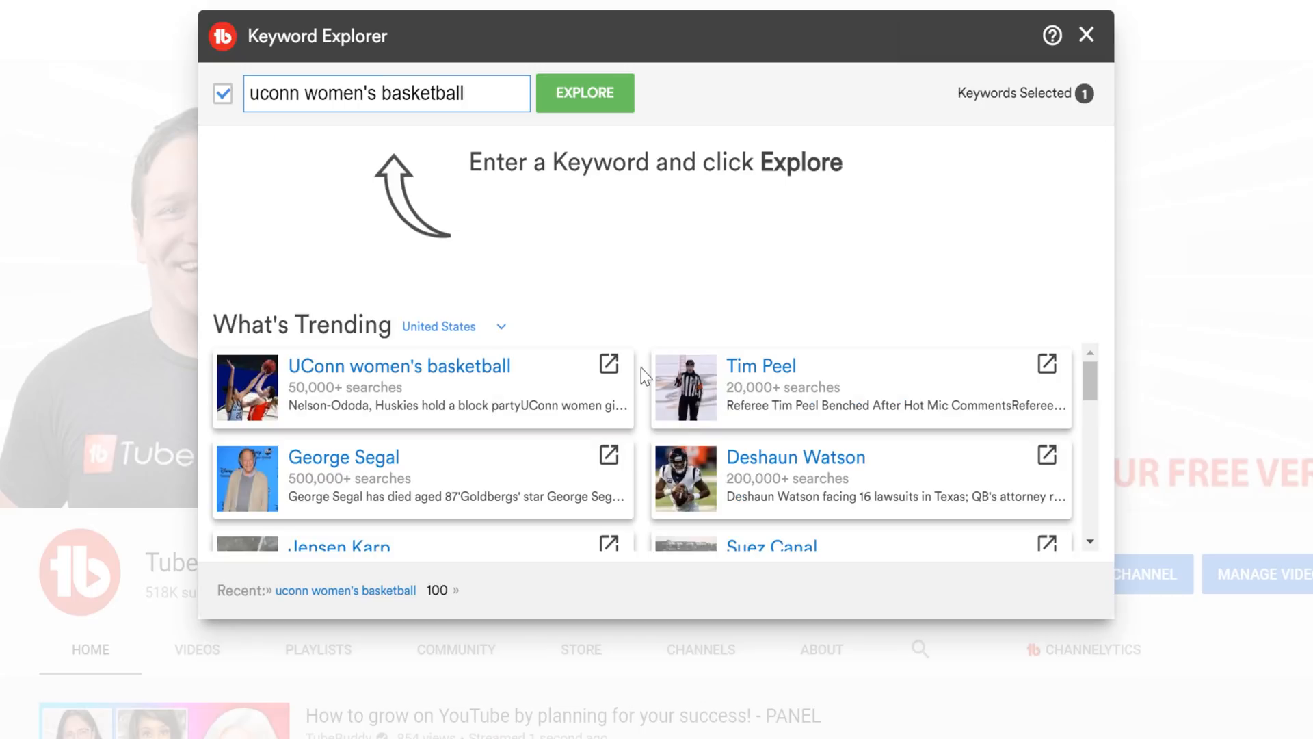
{"action": "left_click", "coordinate": [608, 364]}
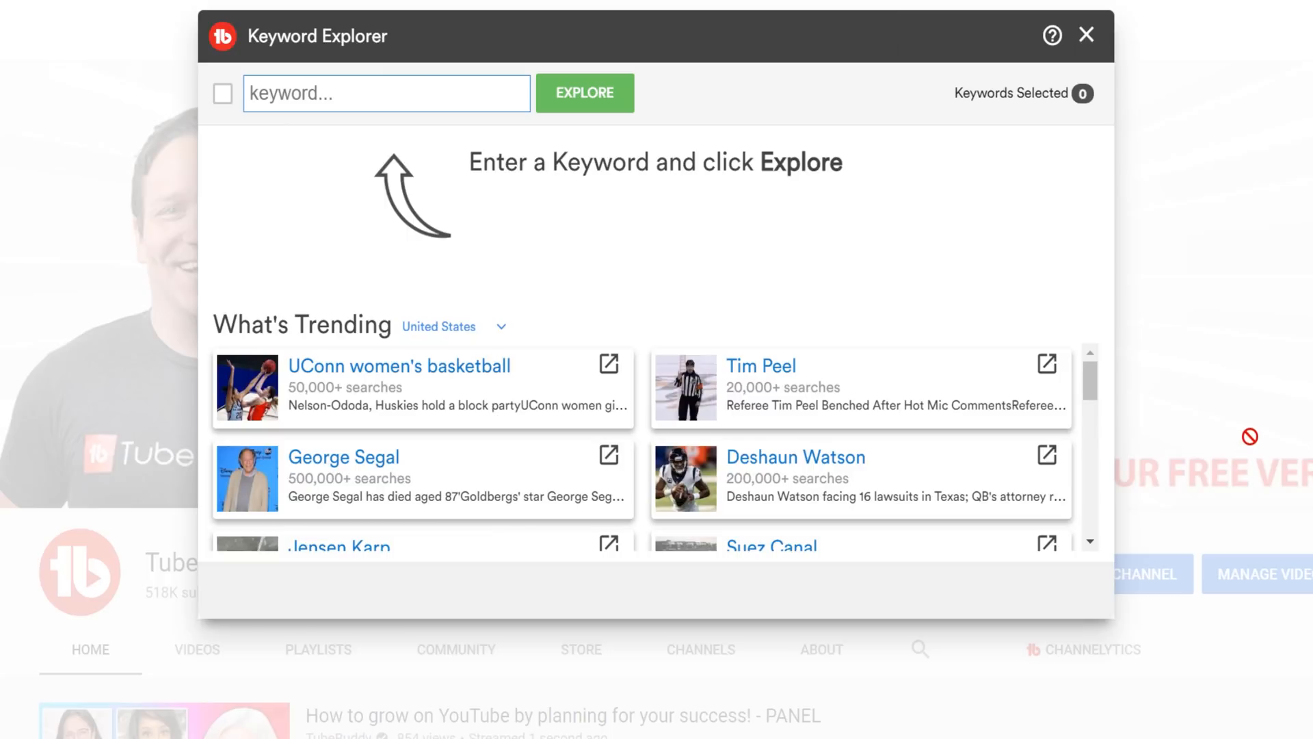
{"action": "mouse_move", "coordinate": [1289, 213]}
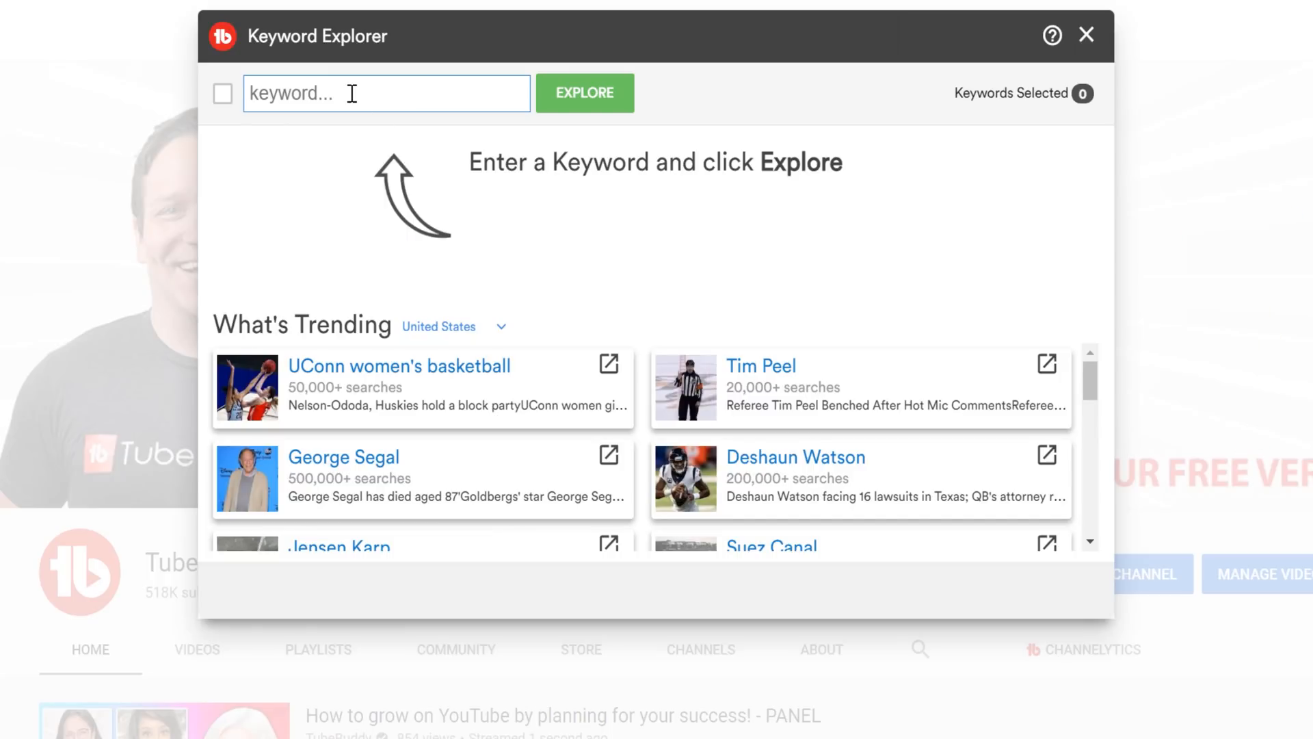
Step: Explore the keyword 'youtube stories' to get its Poor 10/100 score and related searches
{"action": "type", "text": "yo"}
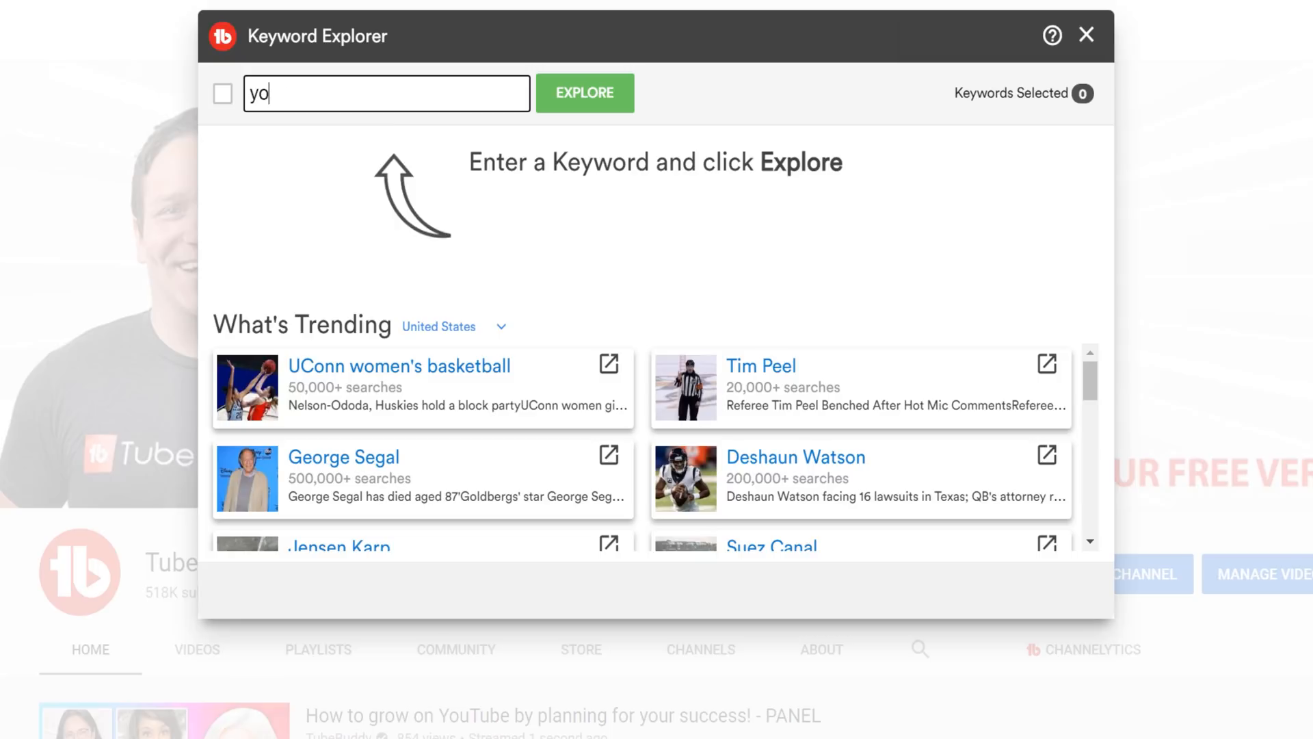
{"action": "type", "text": "youtube stories"}
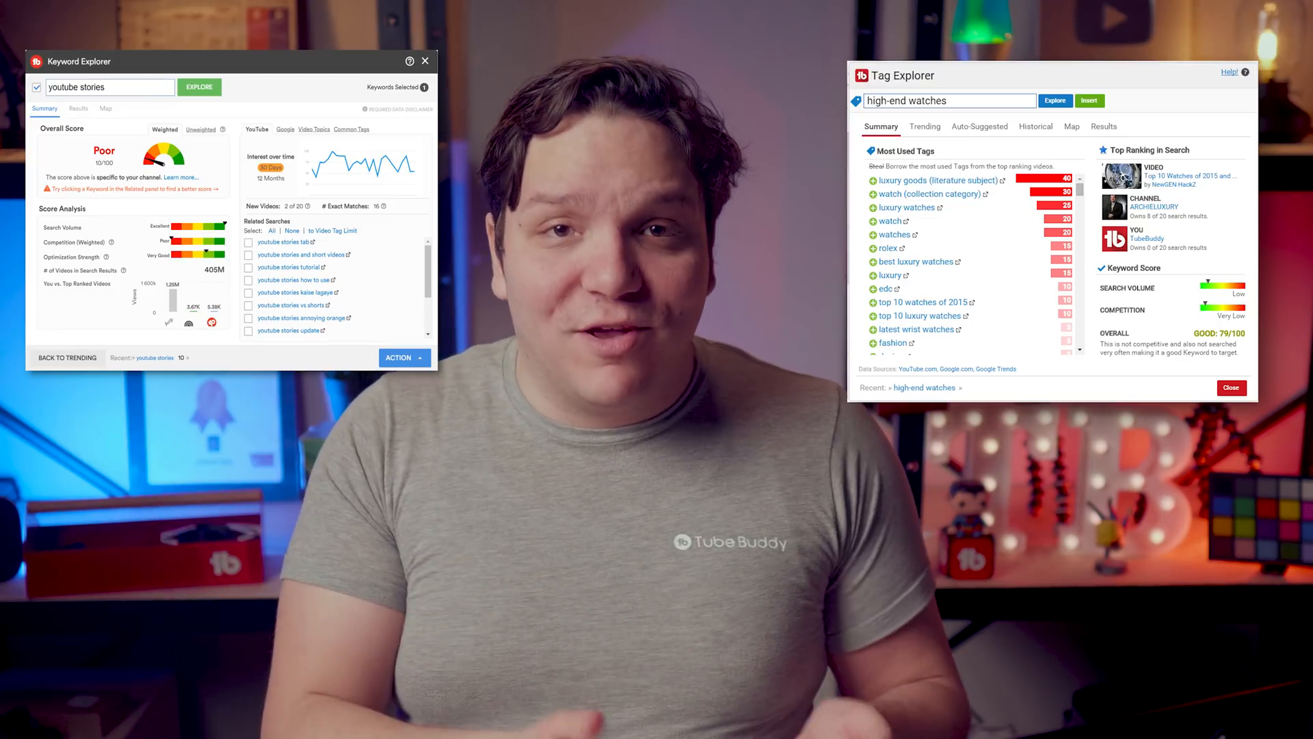
{"action": "left_click", "coordinate": [584, 91]}
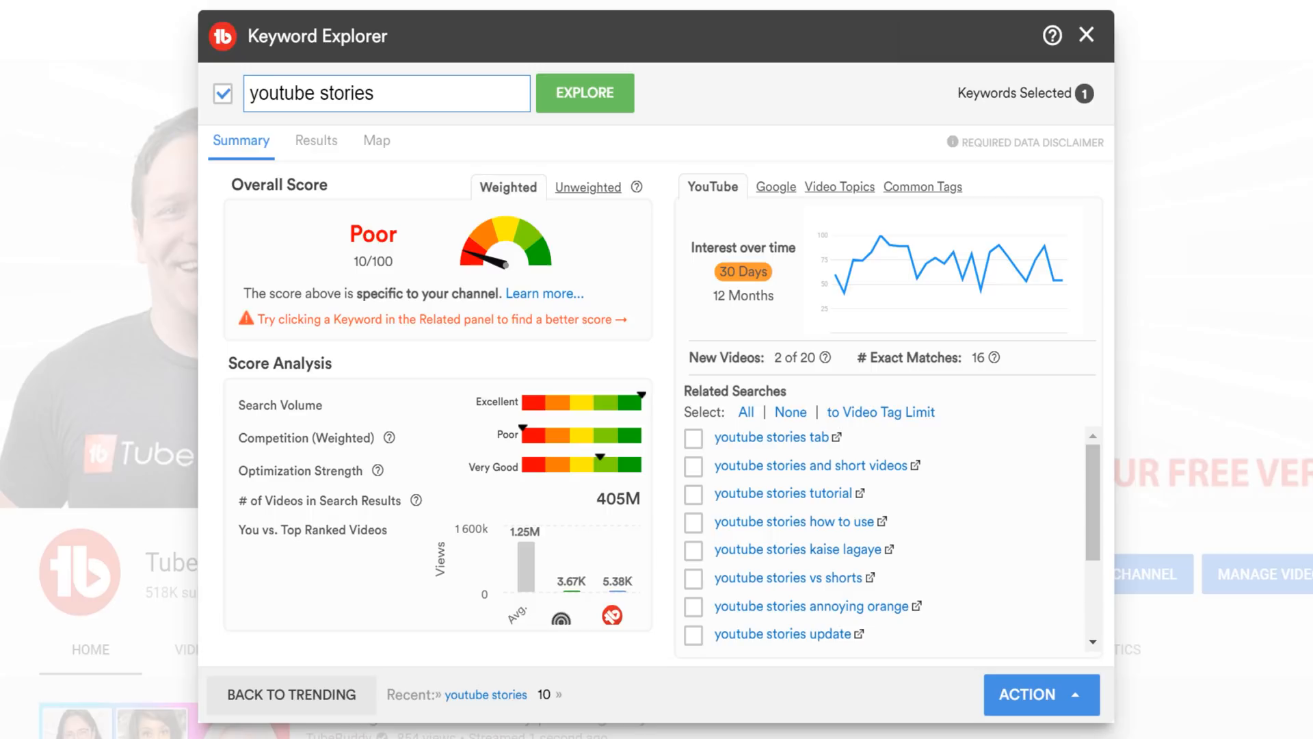
{"action": "left_click", "coordinate": [589, 188]}
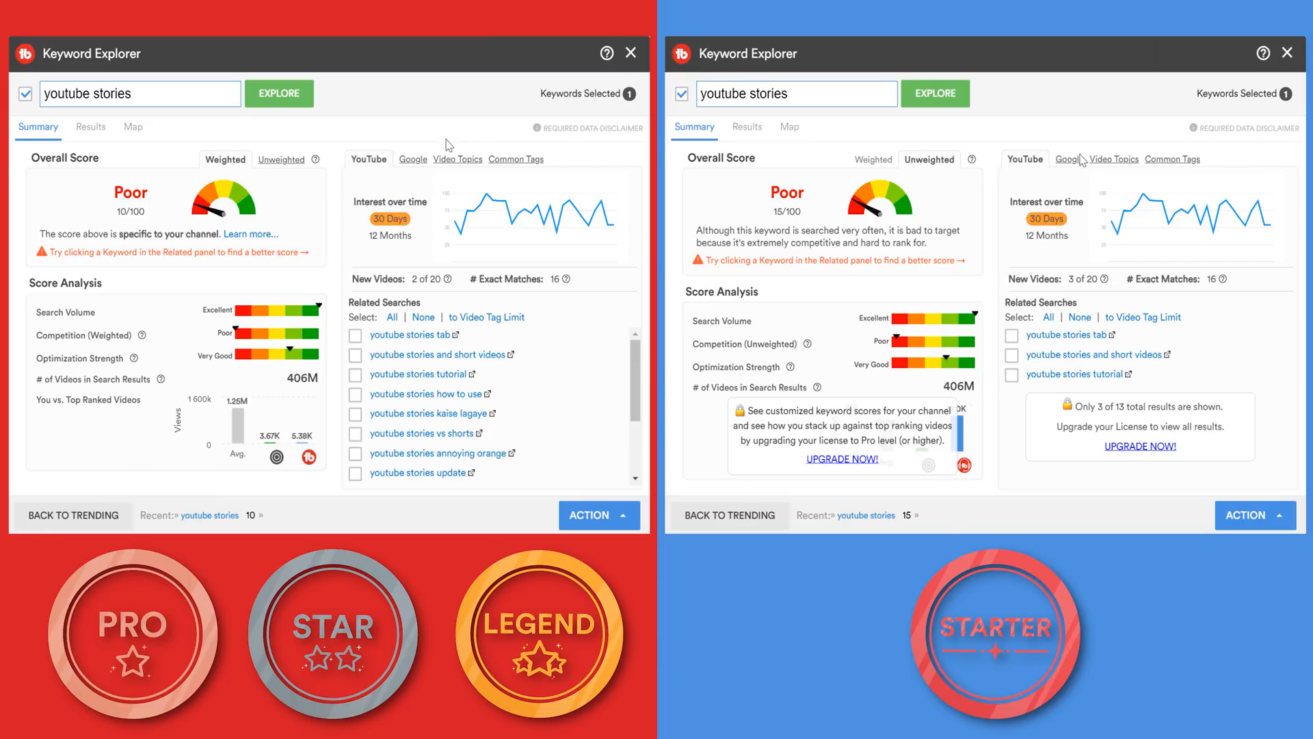
{"action": "left_click", "coordinate": [413, 159]}
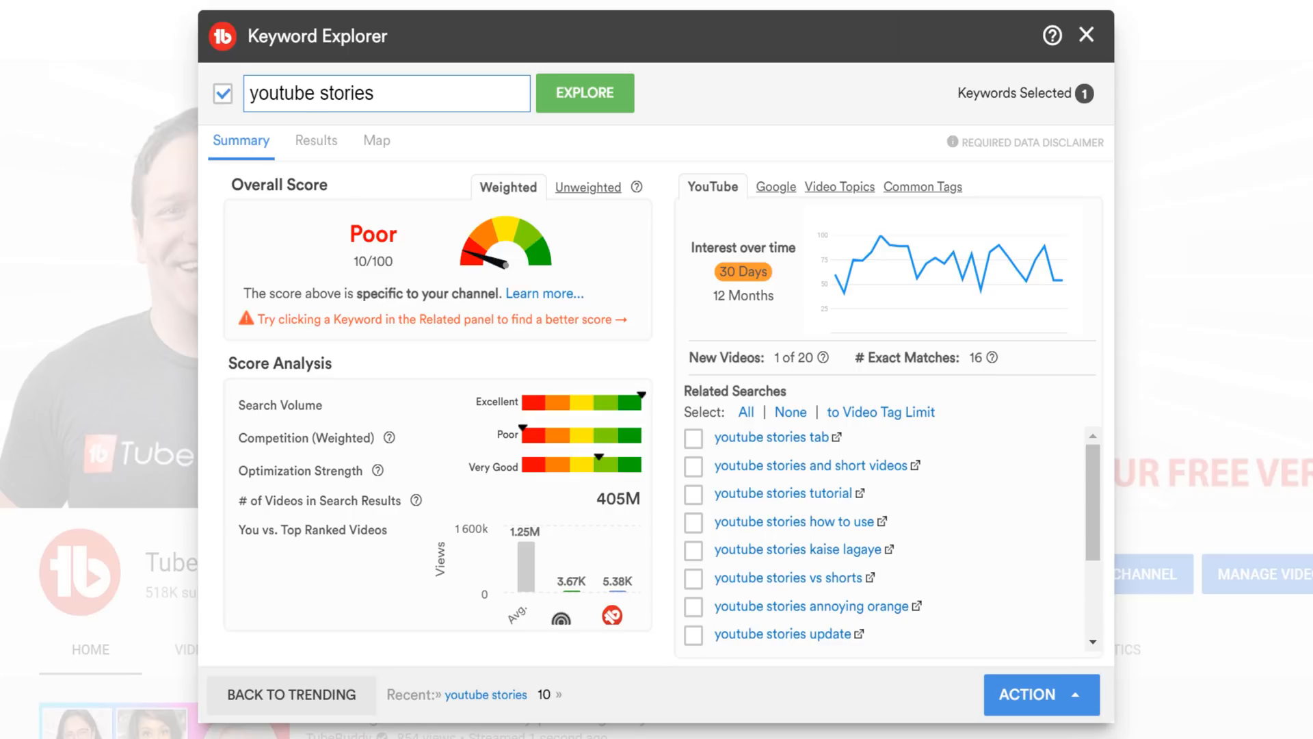
{"action": "mouse_move", "coordinate": [1249, 401]}
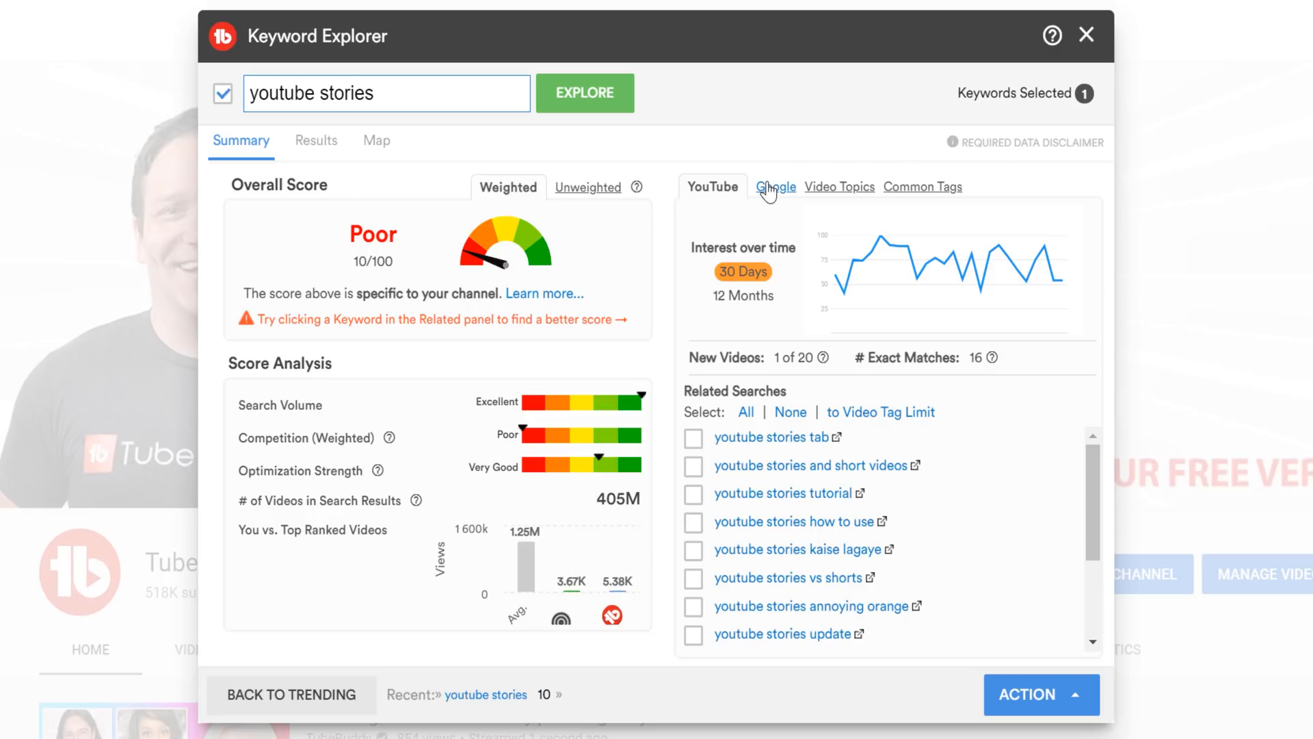
{"action": "left_click", "coordinate": [773, 186]}
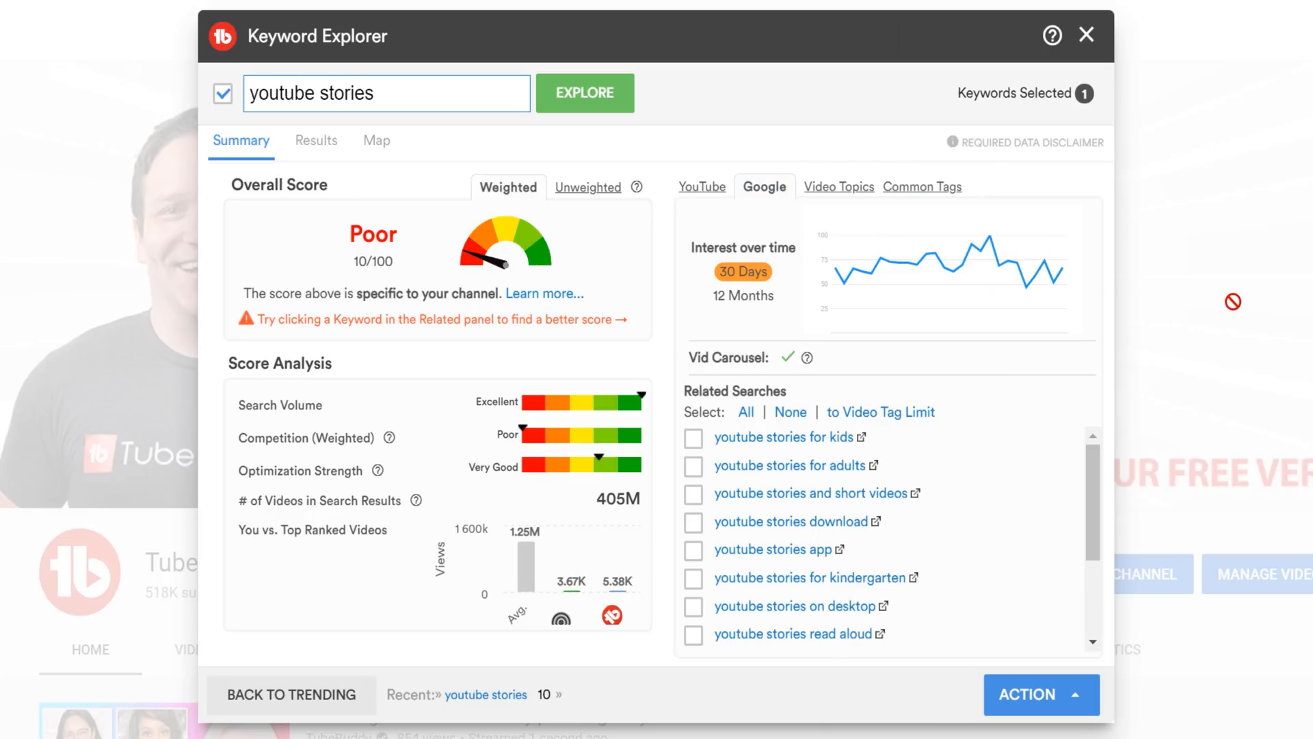
{"action": "mouse_move", "coordinate": [880, 180]}
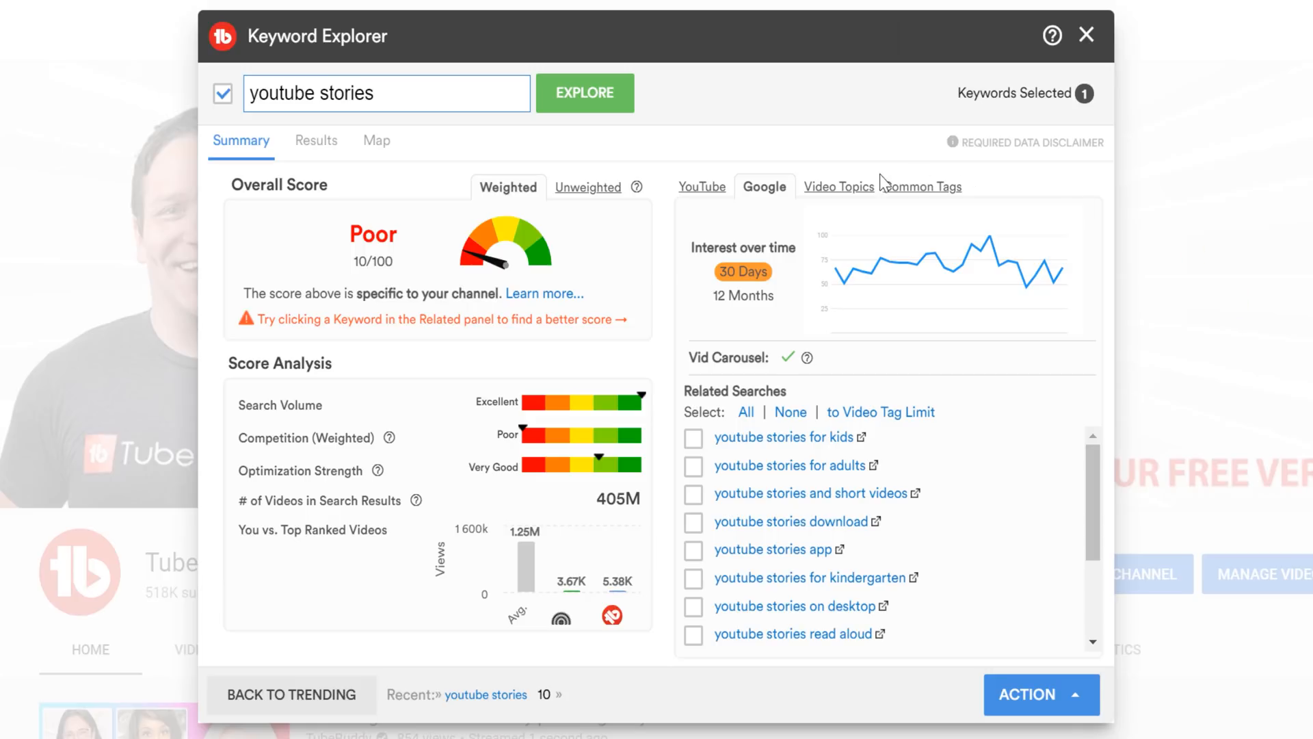
{"action": "left_click", "coordinate": [839, 186]}
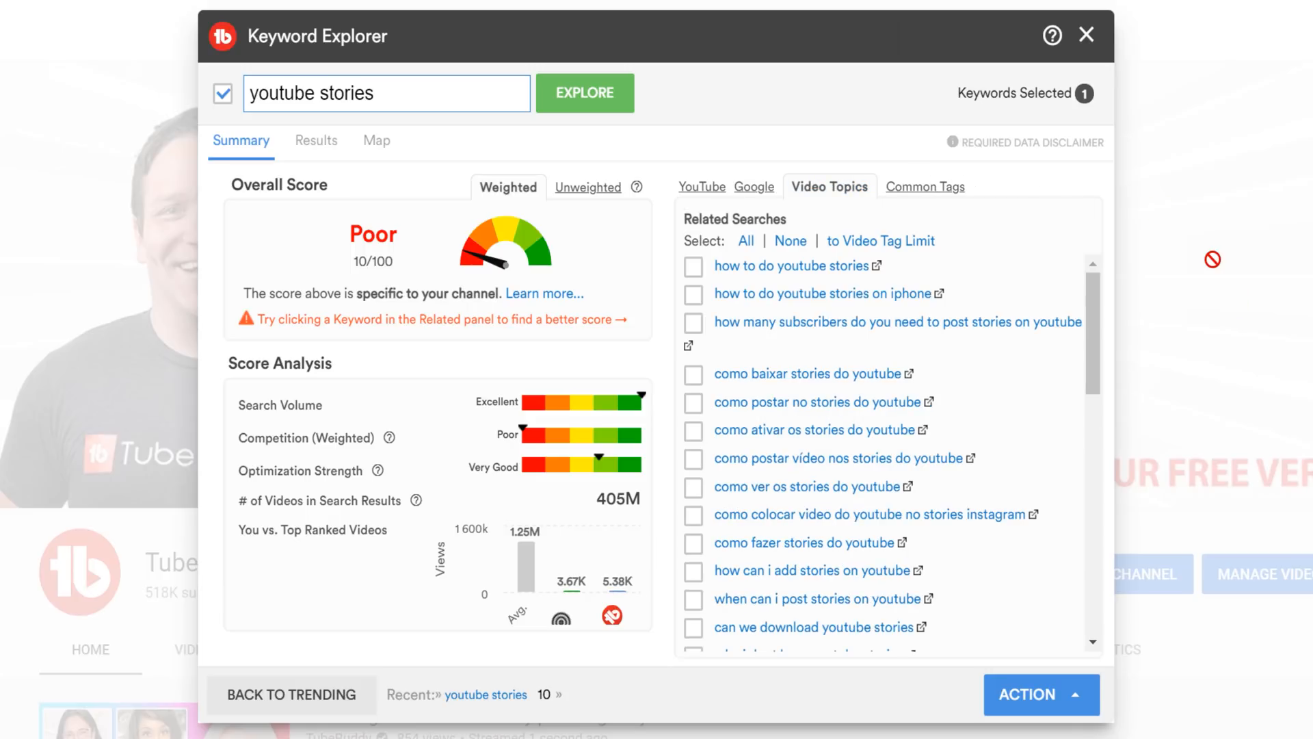
{"action": "left_click", "coordinate": [913, 186]}
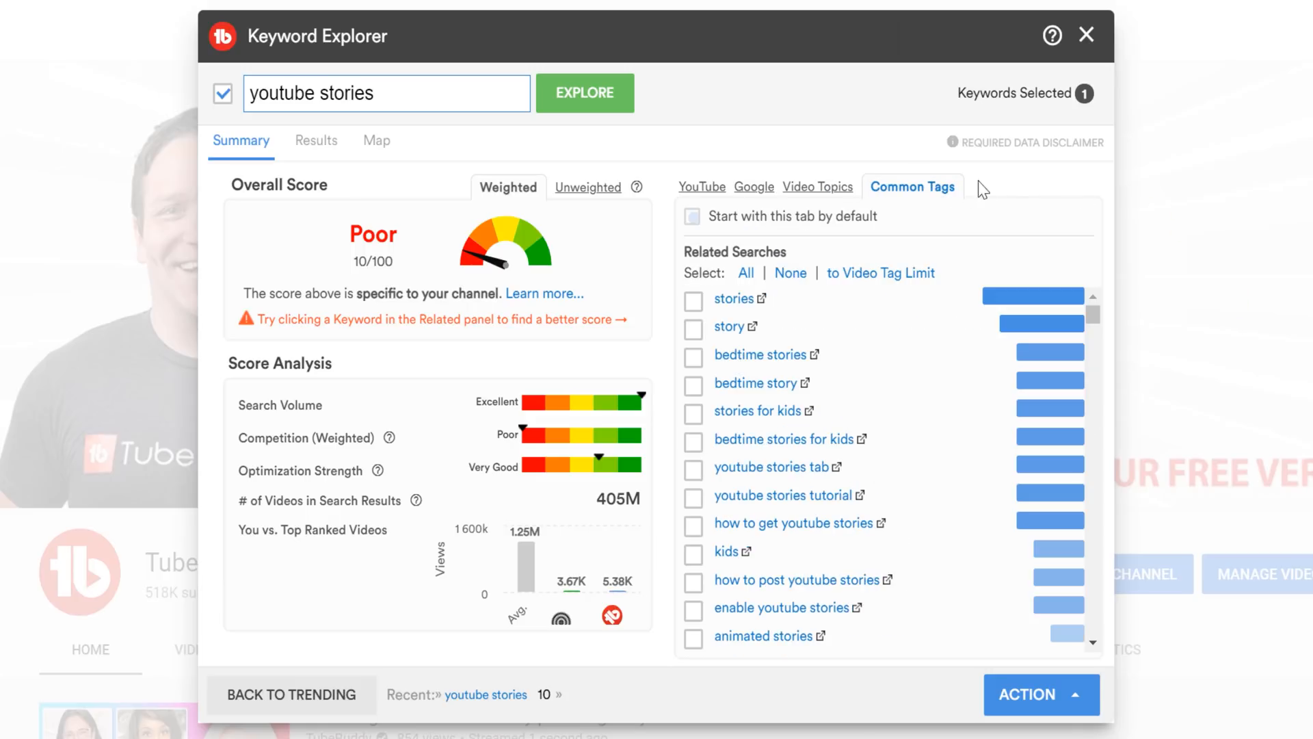
{"action": "scroll", "scroll_direction": "down", "scroll_amount": 3}
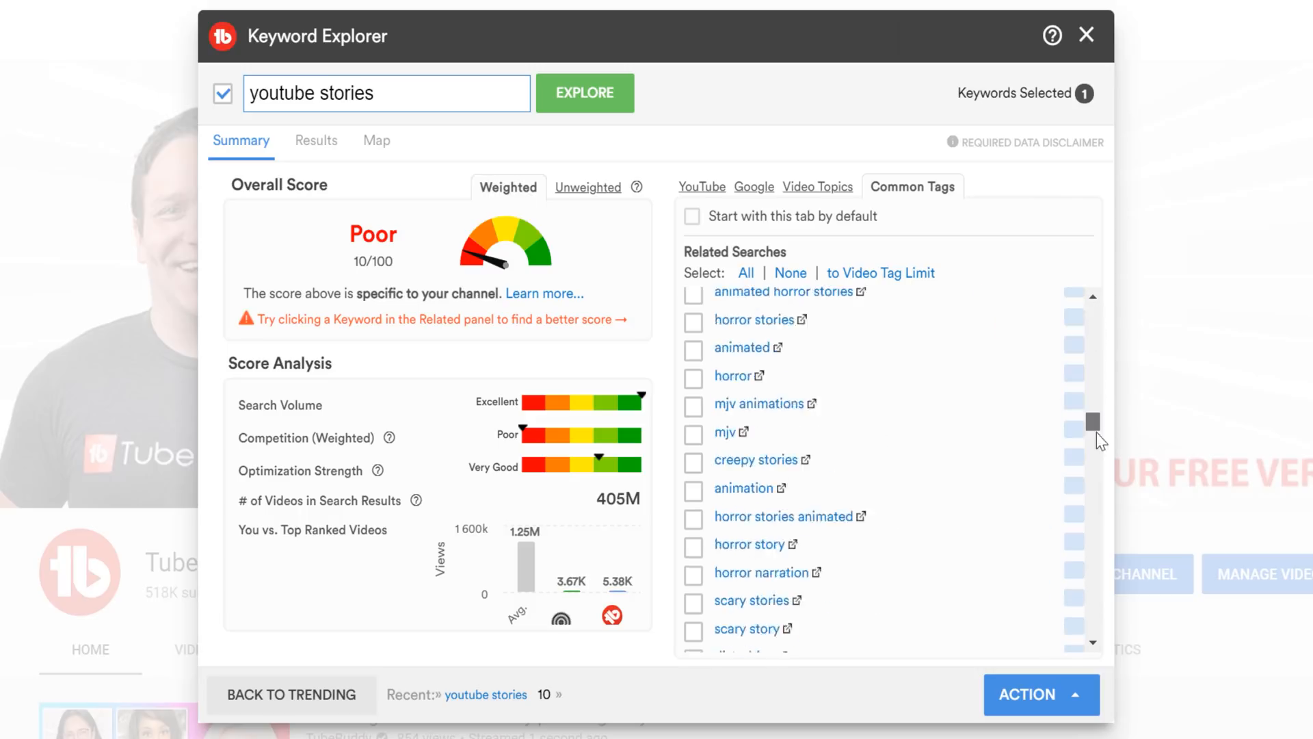
{"action": "scroll", "scroll_direction": "down", "scroll_amount": 3}
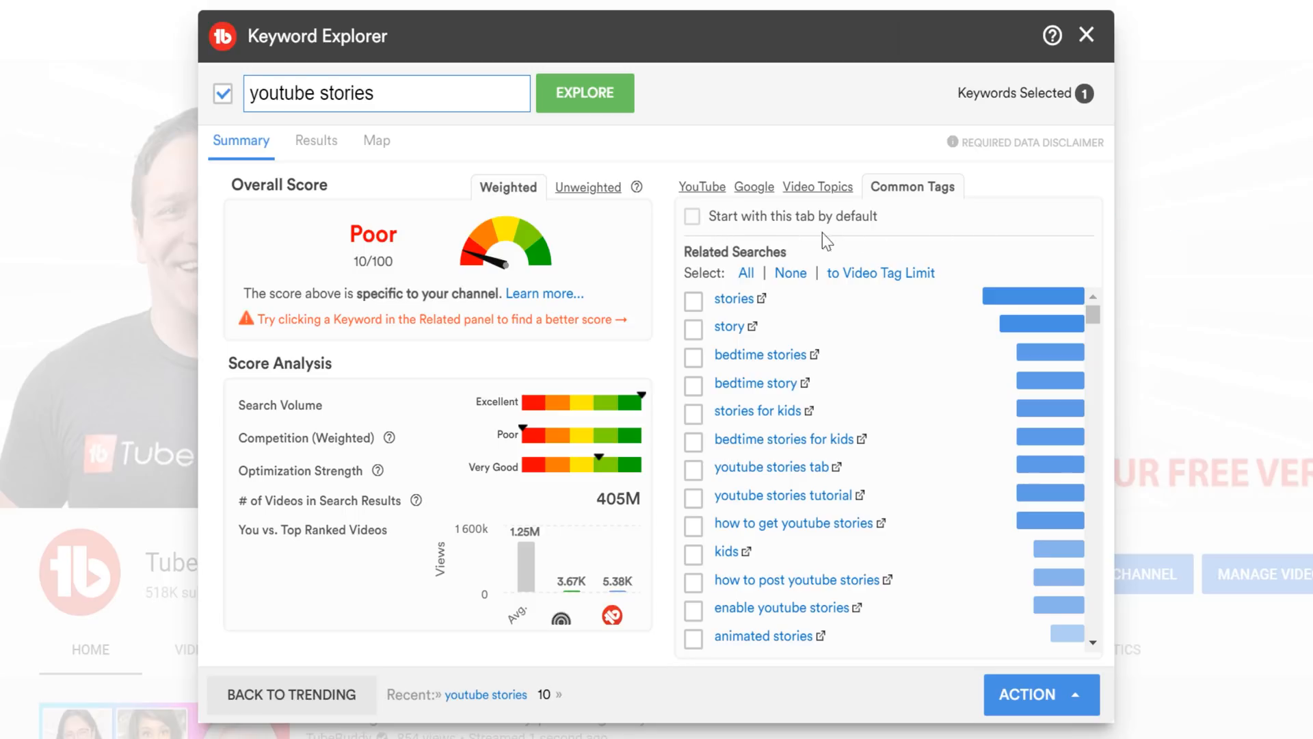
{"action": "mouse_move", "coordinate": [746, 234]}
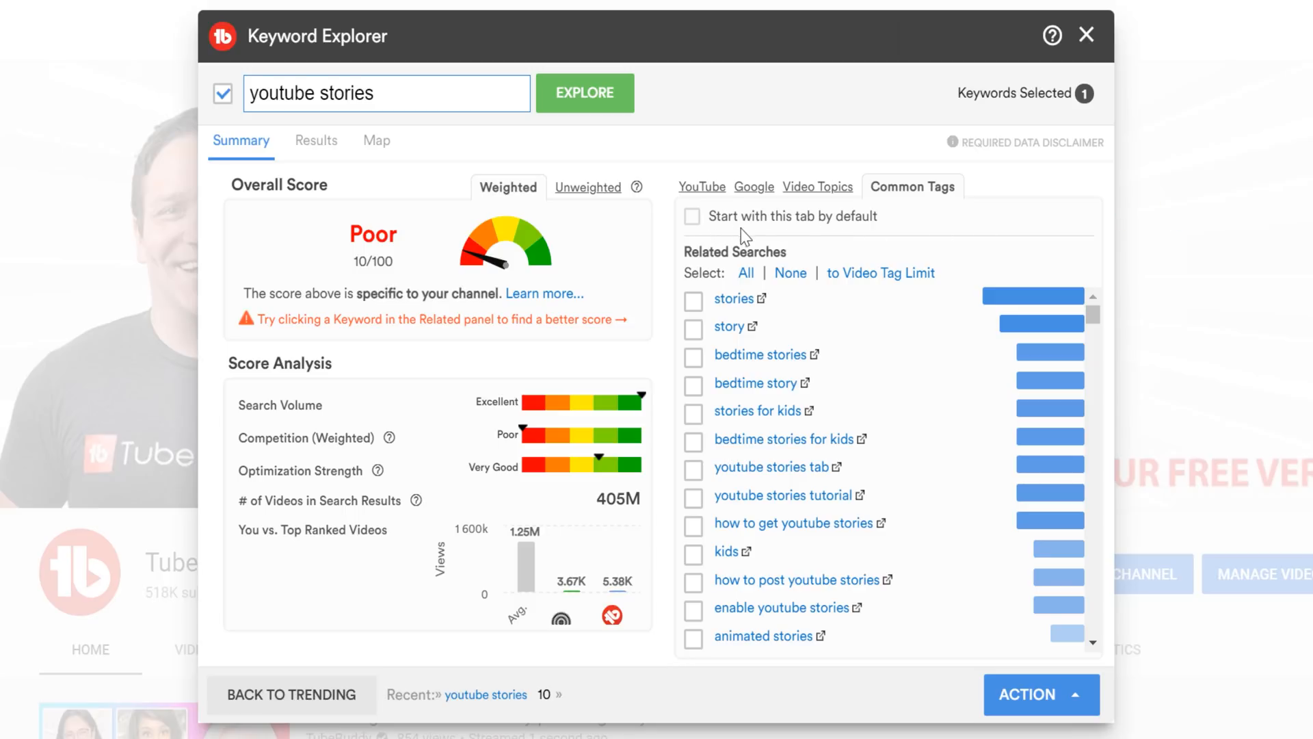
{"action": "left_click", "coordinate": [704, 186]}
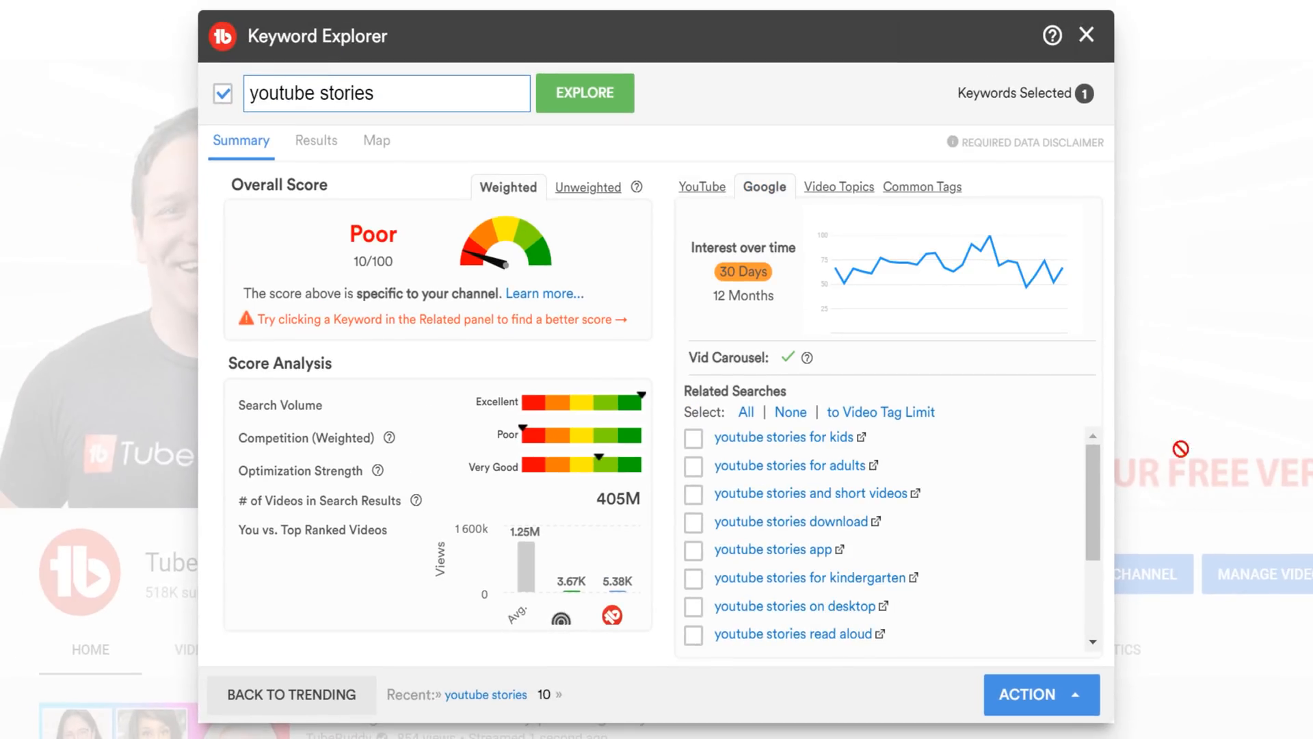
{"action": "scroll", "scroll_direction": "down", "scroll_amount": 3}
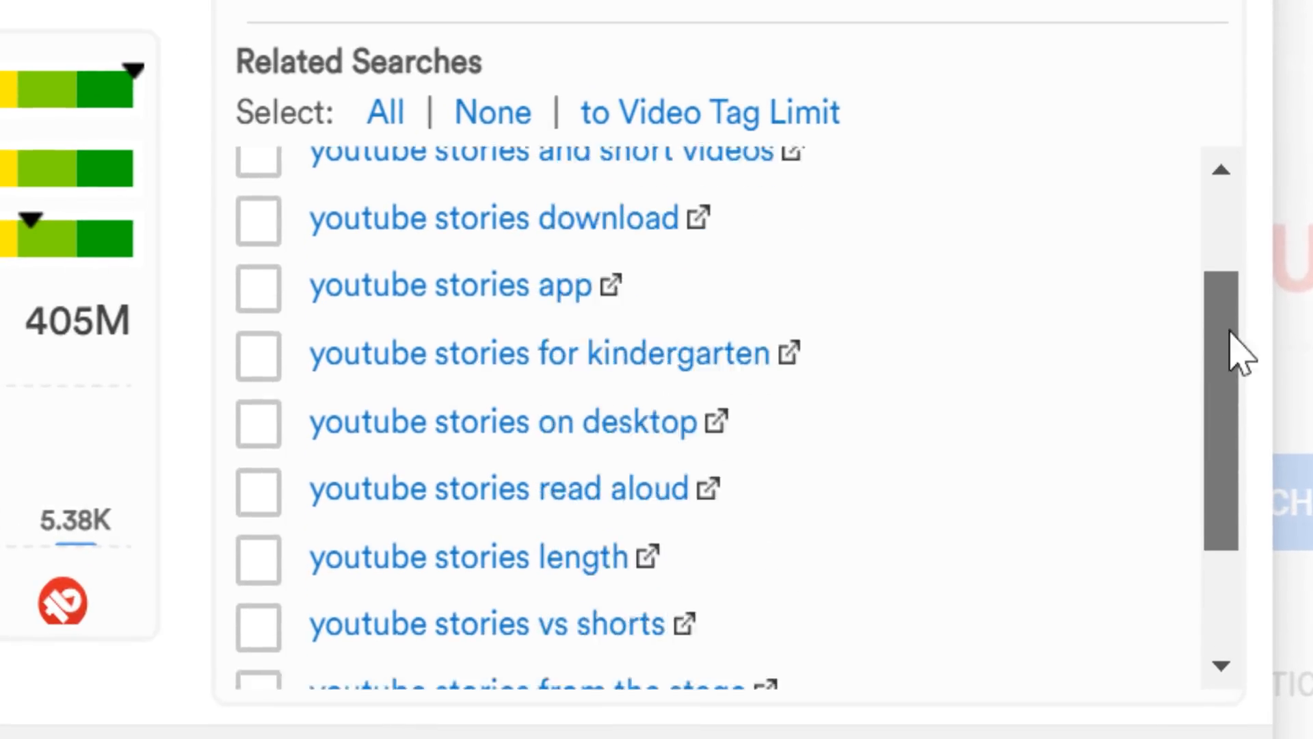
{"action": "scroll", "scroll_direction": "up", "scroll_amount": 3}
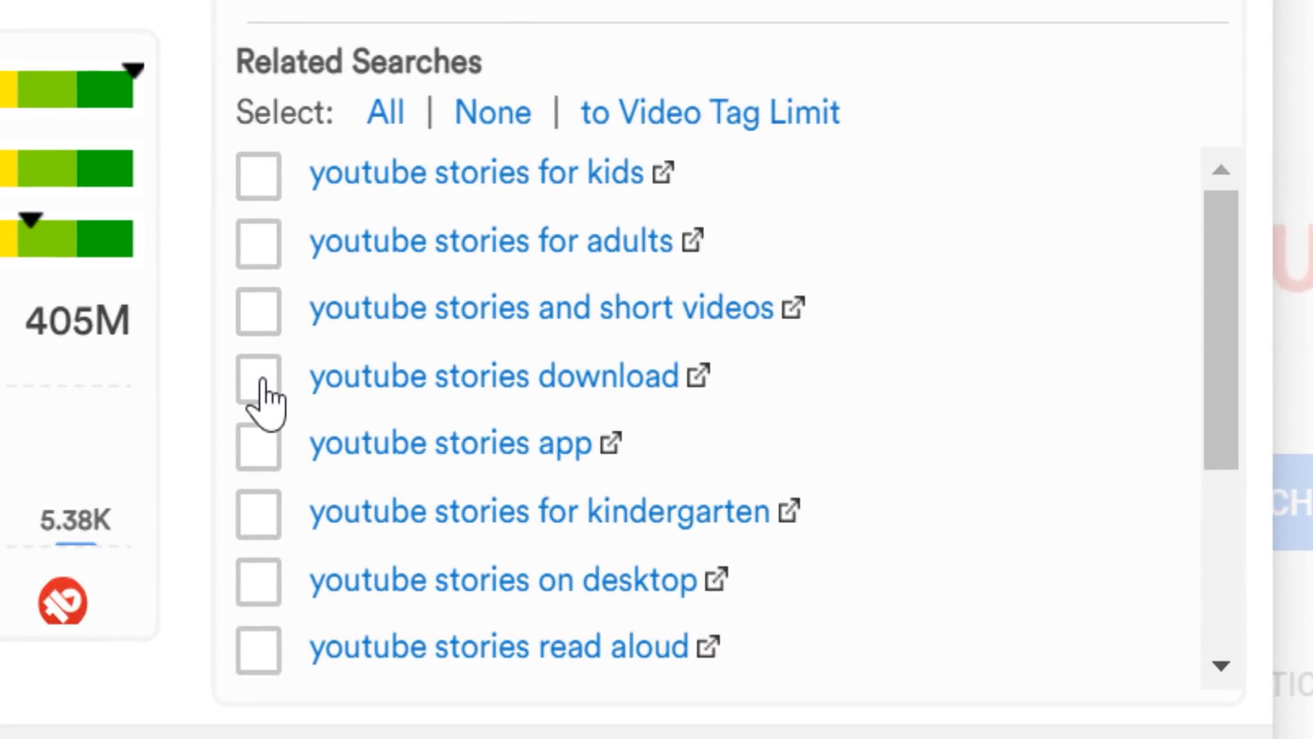
Step: Select all related searches so 14 keywords are selected, checking the ACTION menu
{"action": "scroll", "scroll_direction": "down", "scroll_amount": 3}
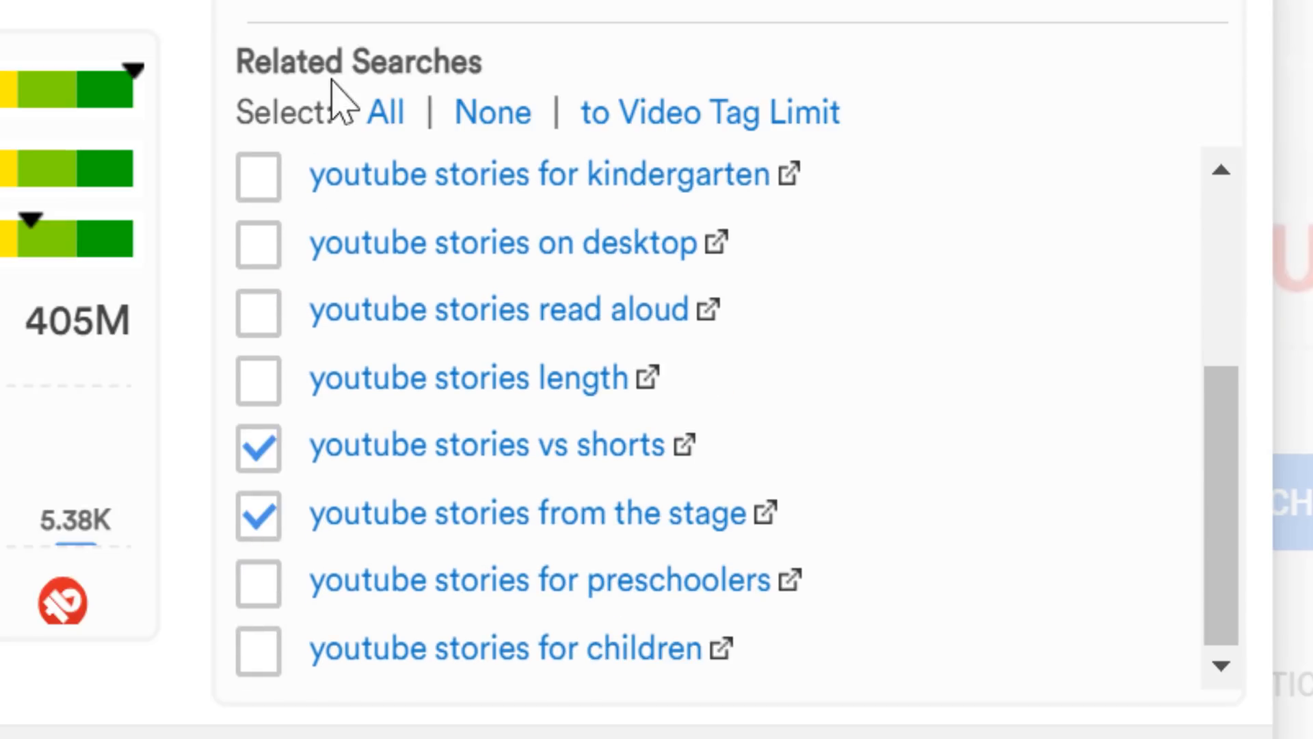
{"action": "left_click", "coordinate": [492, 112]}
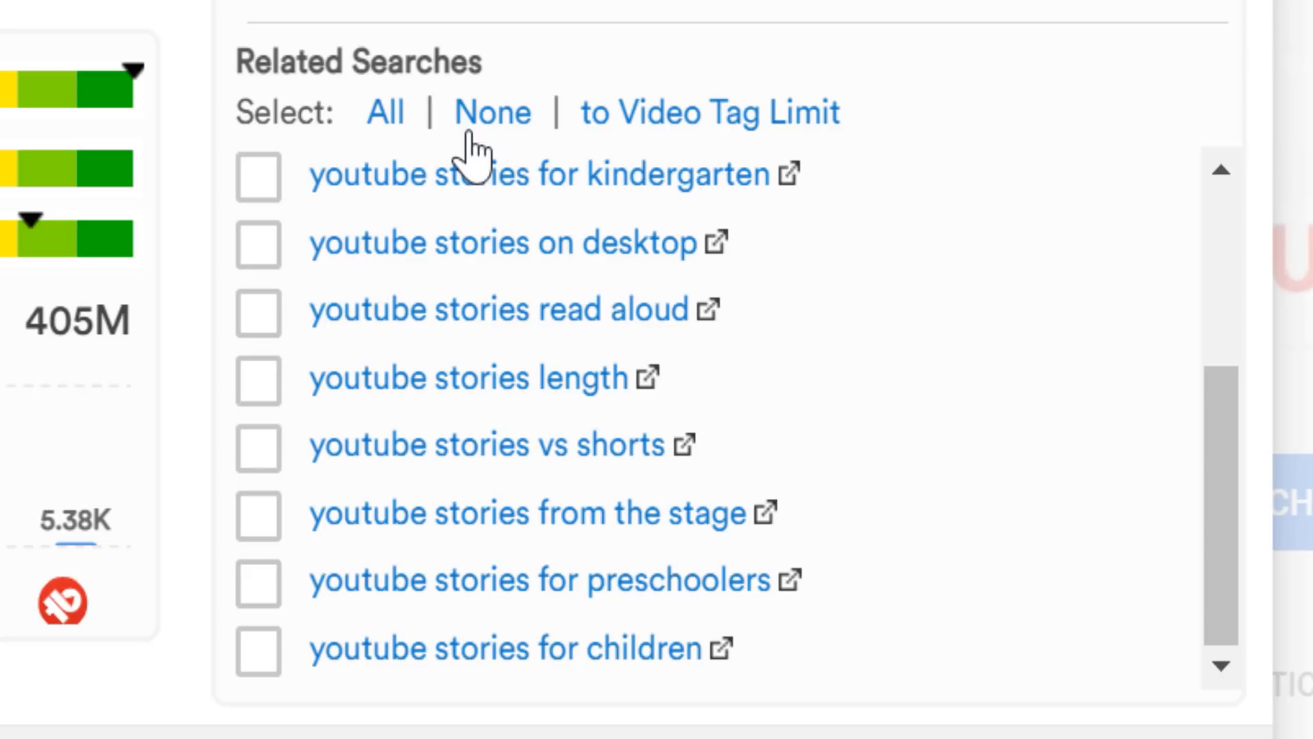
{"action": "left_click", "coordinate": [386, 112]}
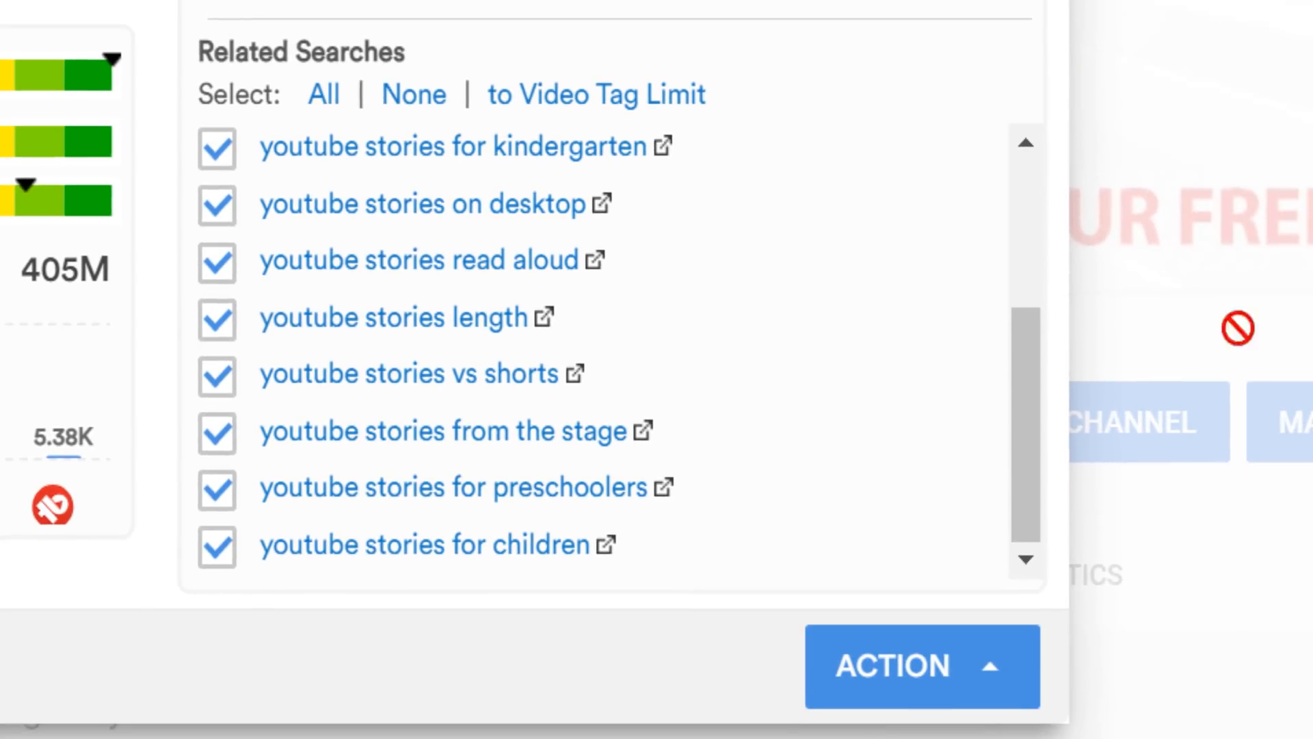
{"action": "left_click", "coordinate": [922, 666]}
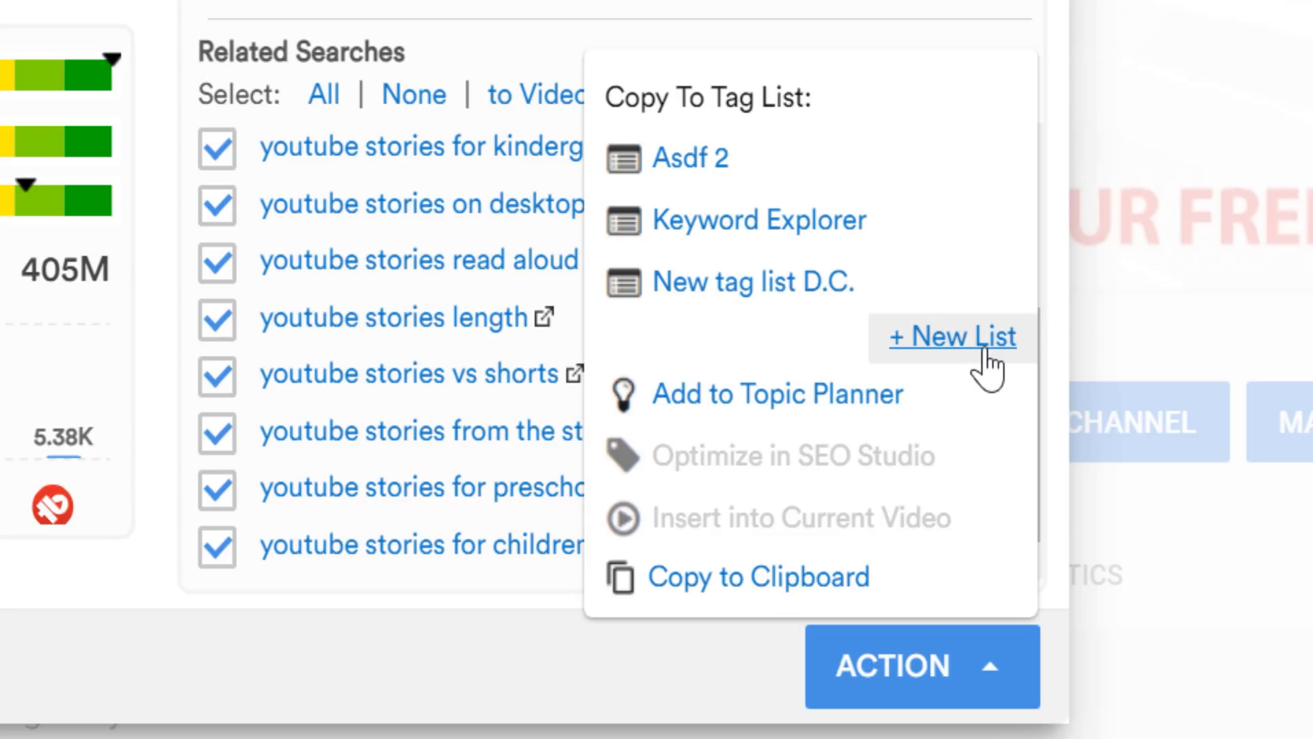
{"action": "mouse_move", "coordinate": [955, 368]}
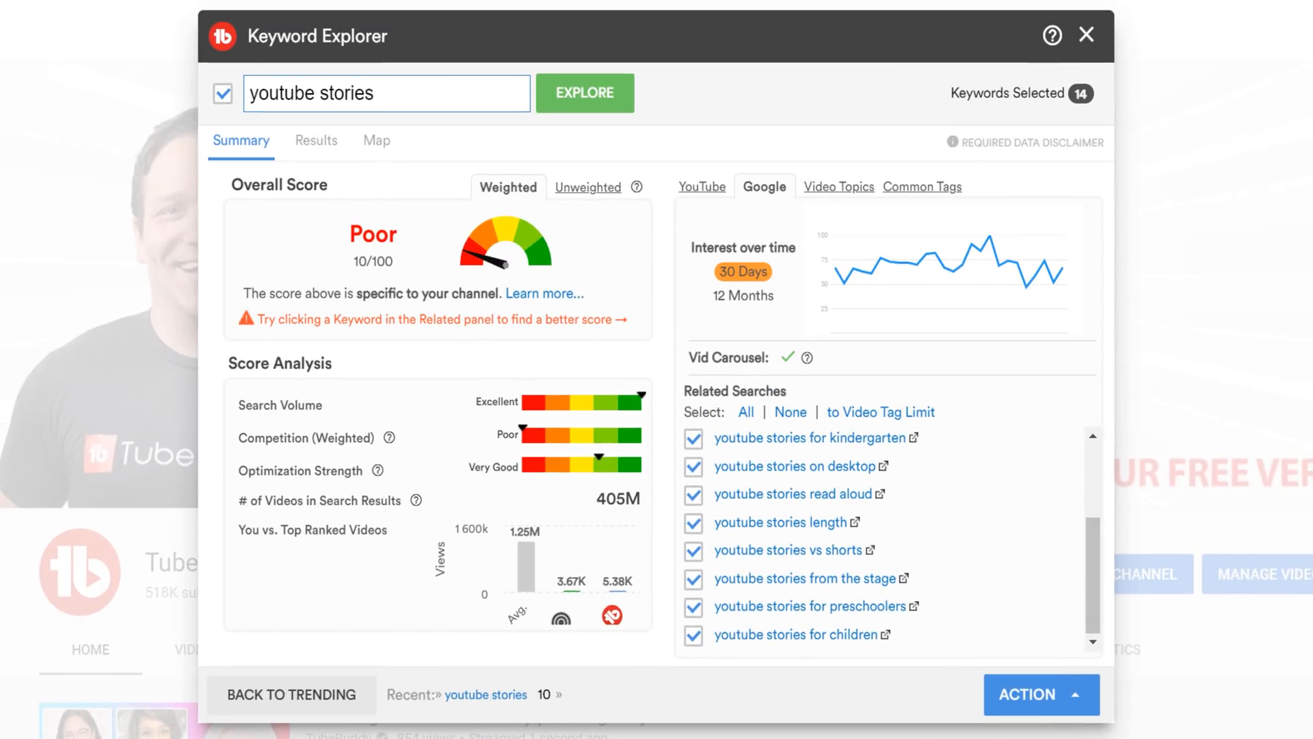
{"action": "left_click", "coordinate": [702, 186]}
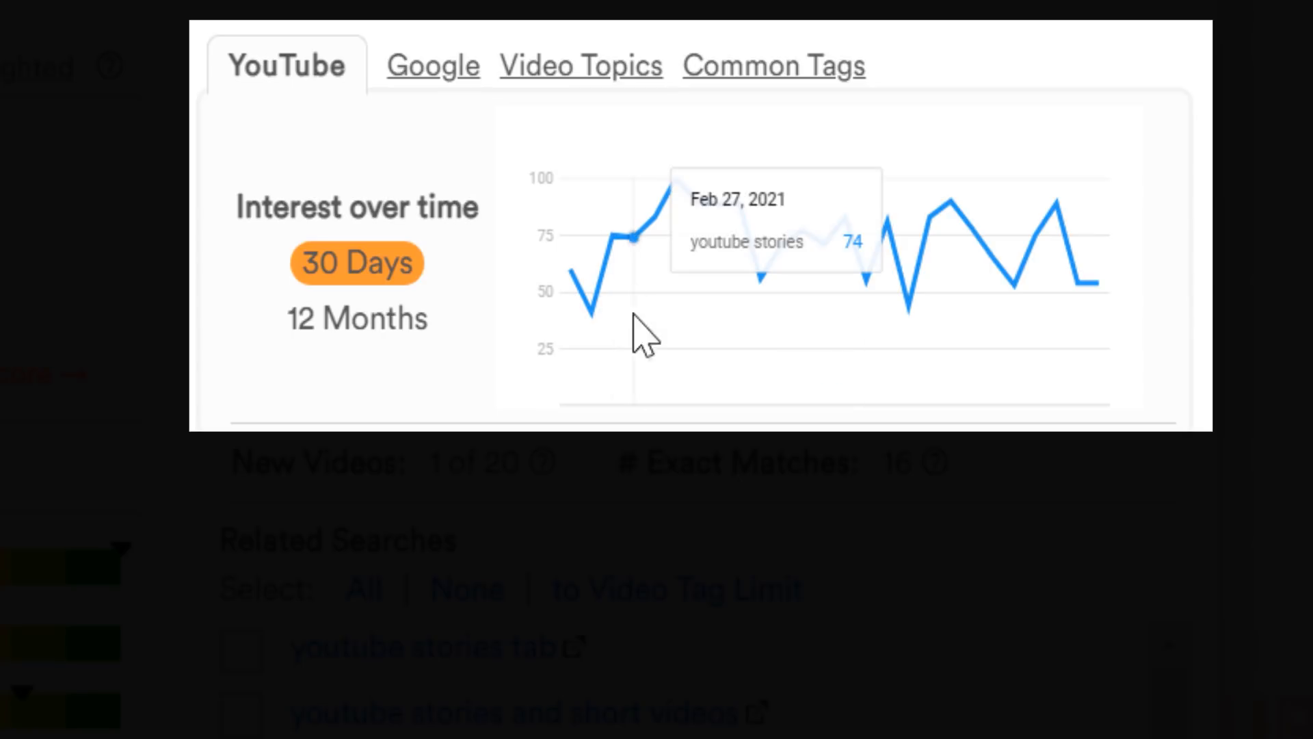
{"action": "mouse_move", "coordinate": [1093, 301]}
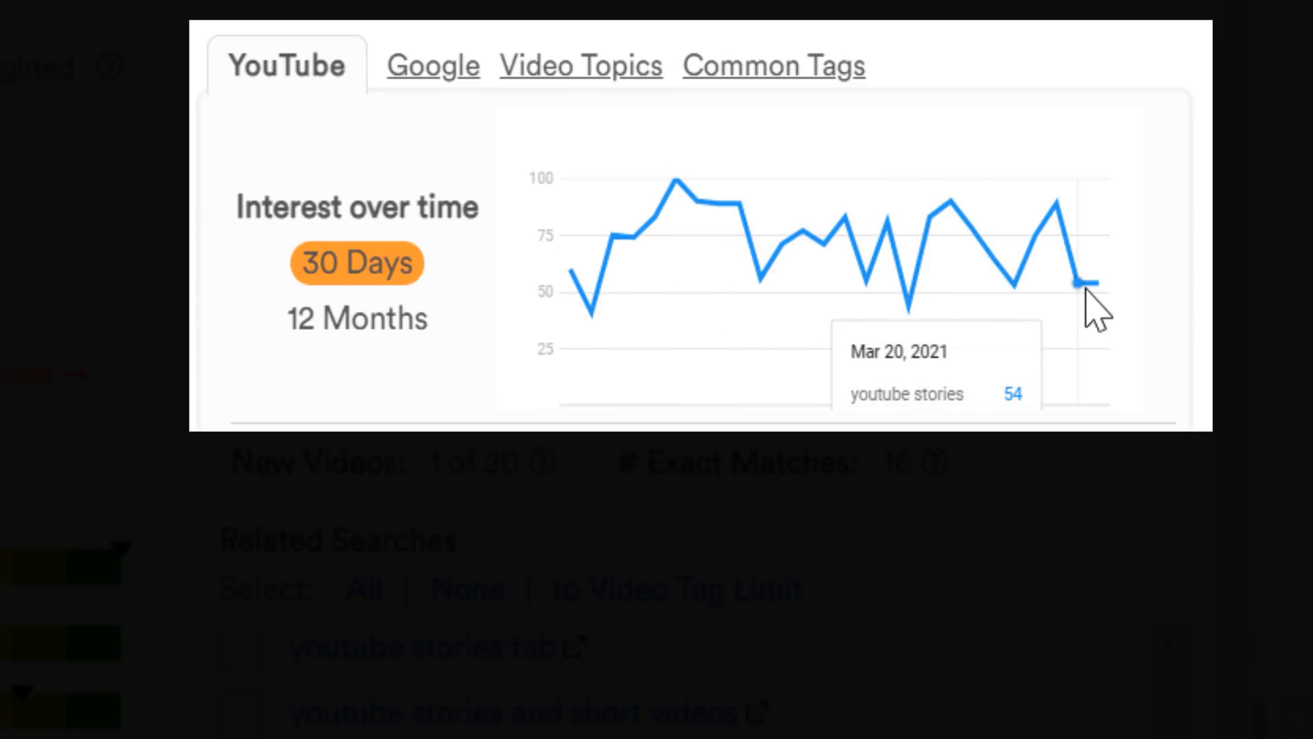
{"action": "mouse_move", "coordinate": [1054, 301]}
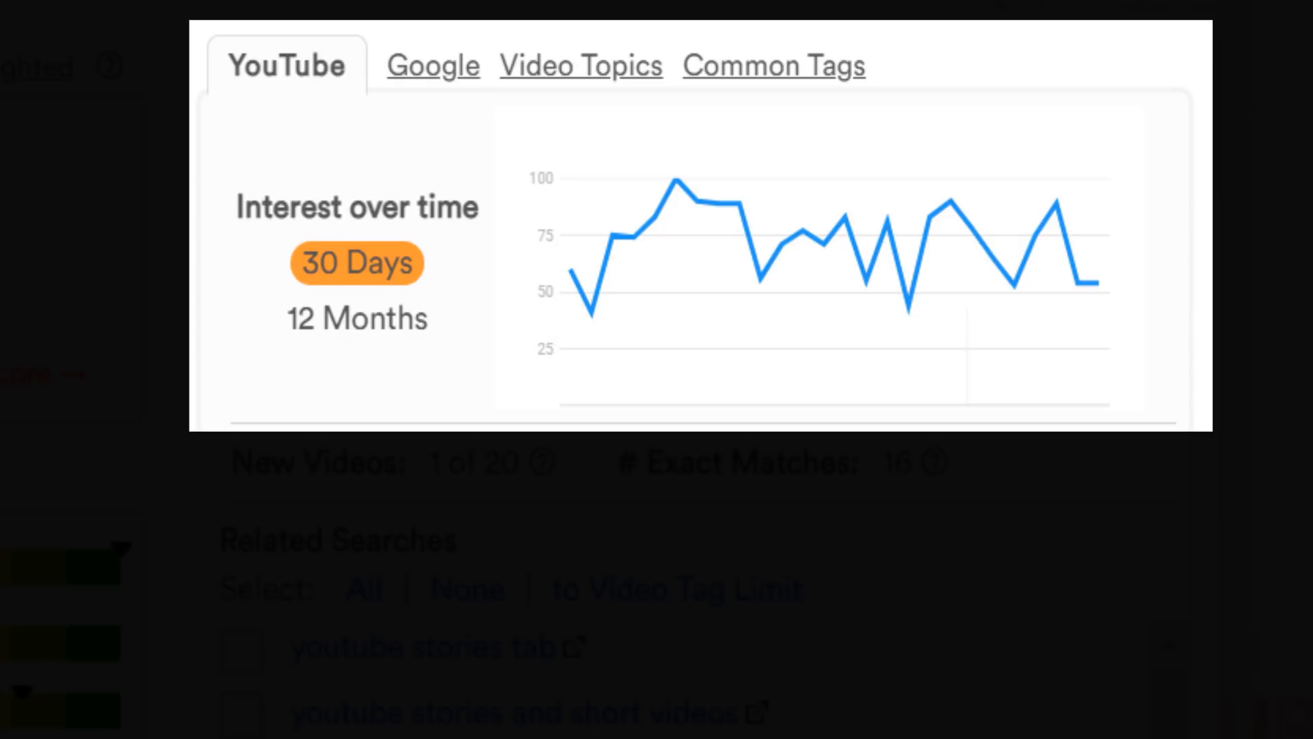
Step: Compare 12-month and 30-day interest on YouTube and Google, ending on Google 30 days
{"action": "left_click", "coordinate": [355, 318]}
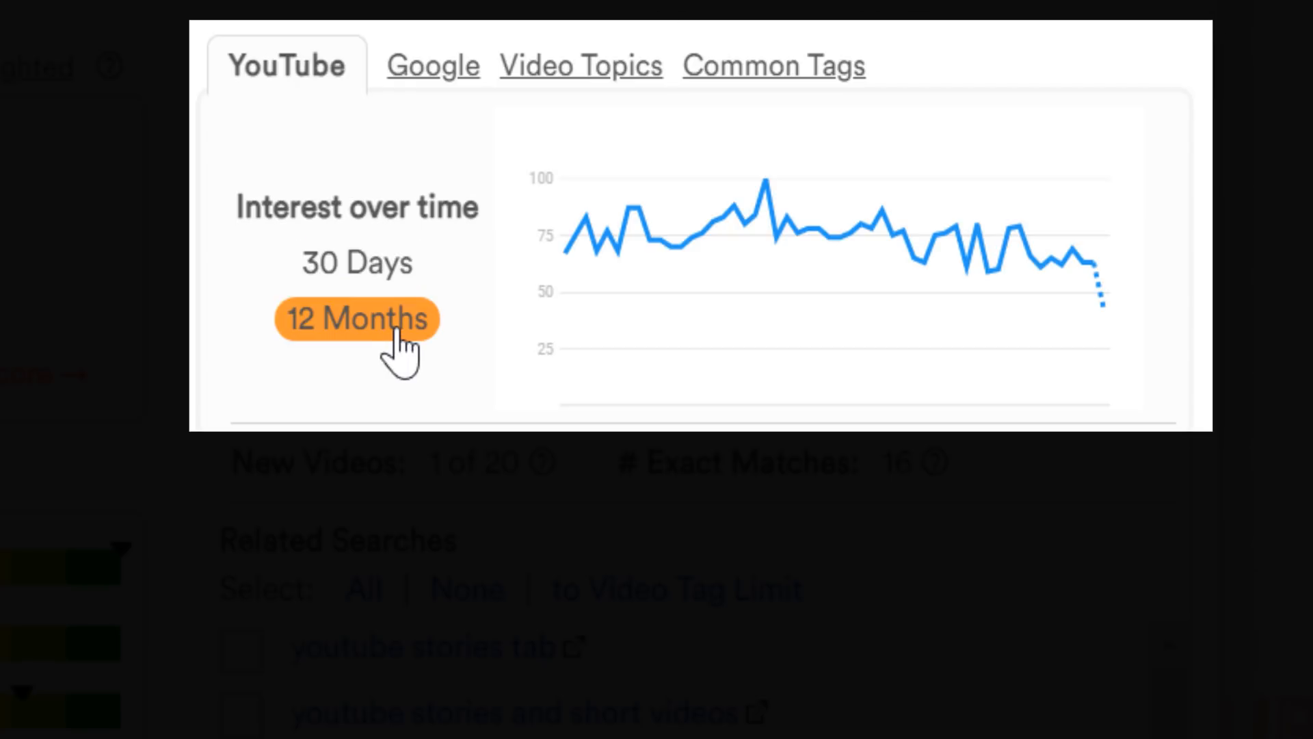
{"action": "mouse_move", "coordinate": [355, 263]}
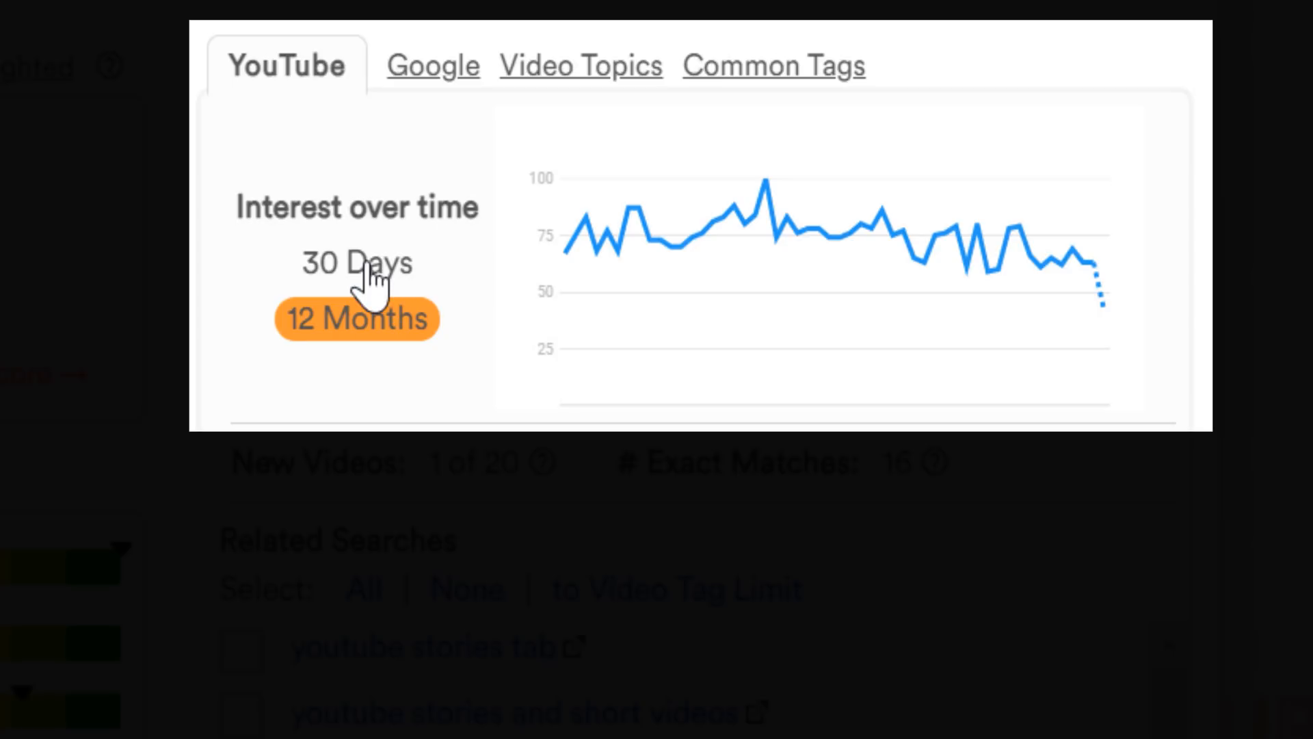
{"action": "left_click", "coordinate": [433, 66]}
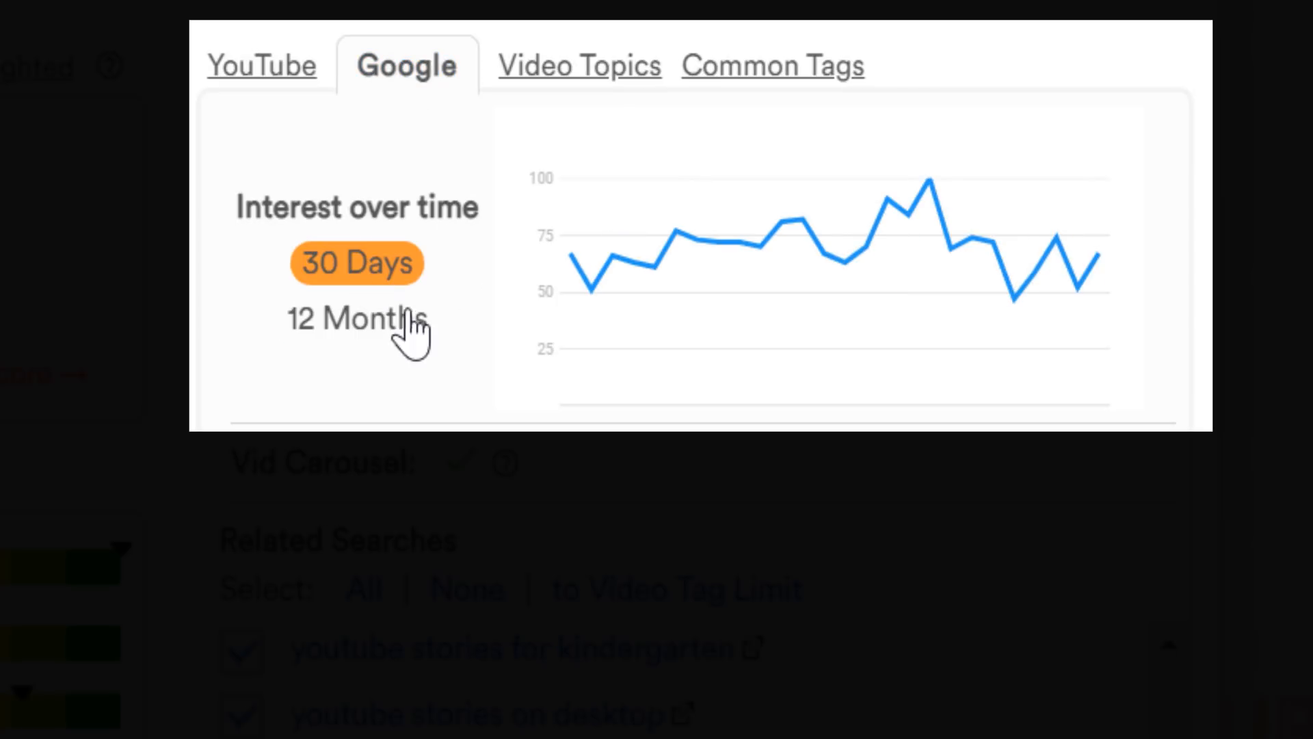
{"action": "left_click", "coordinate": [355, 319]}
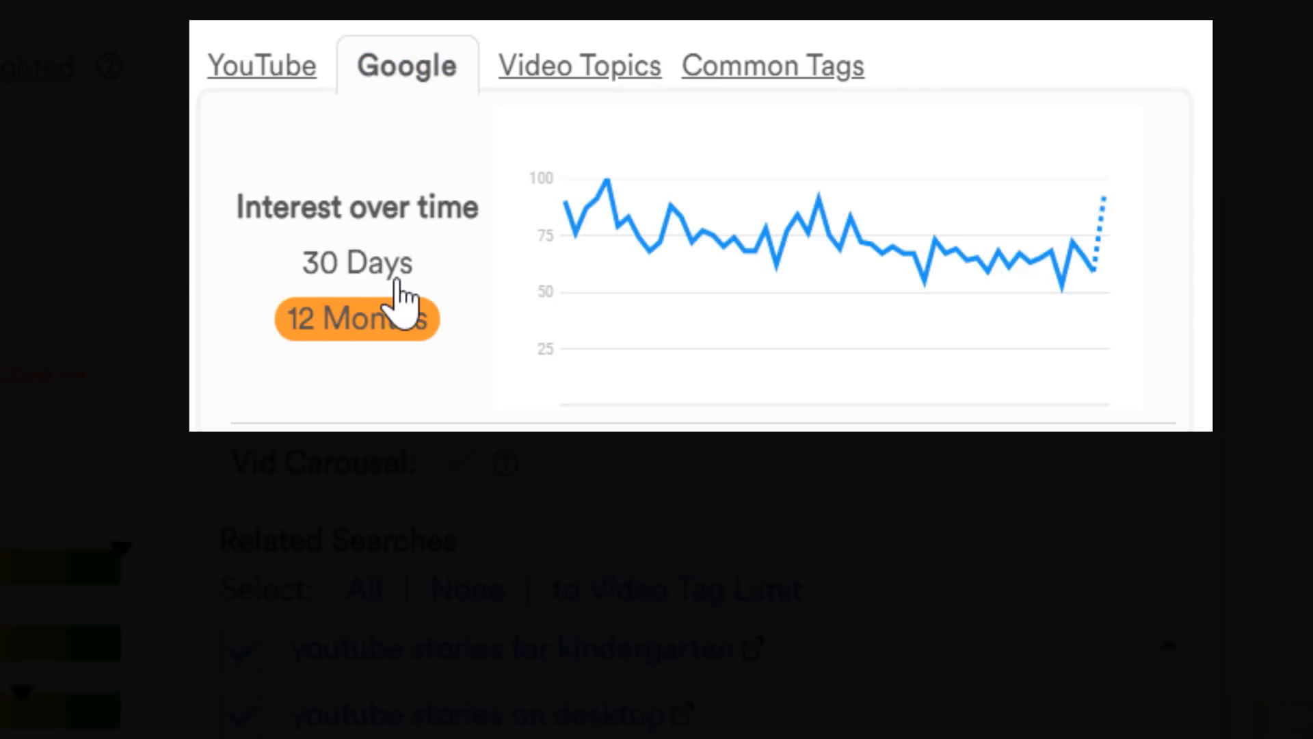
{"action": "left_click", "coordinate": [356, 263]}
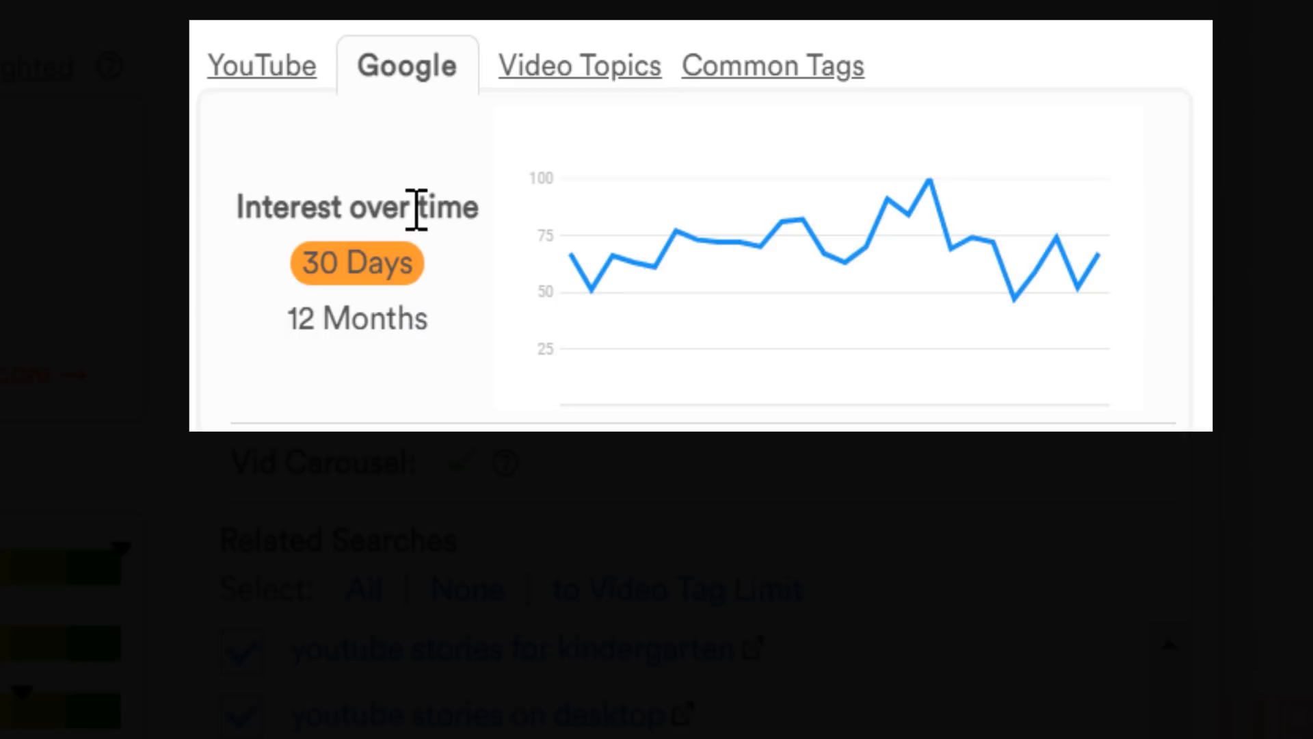
{"action": "mouse_move", "coordinate": [1156, 158]}
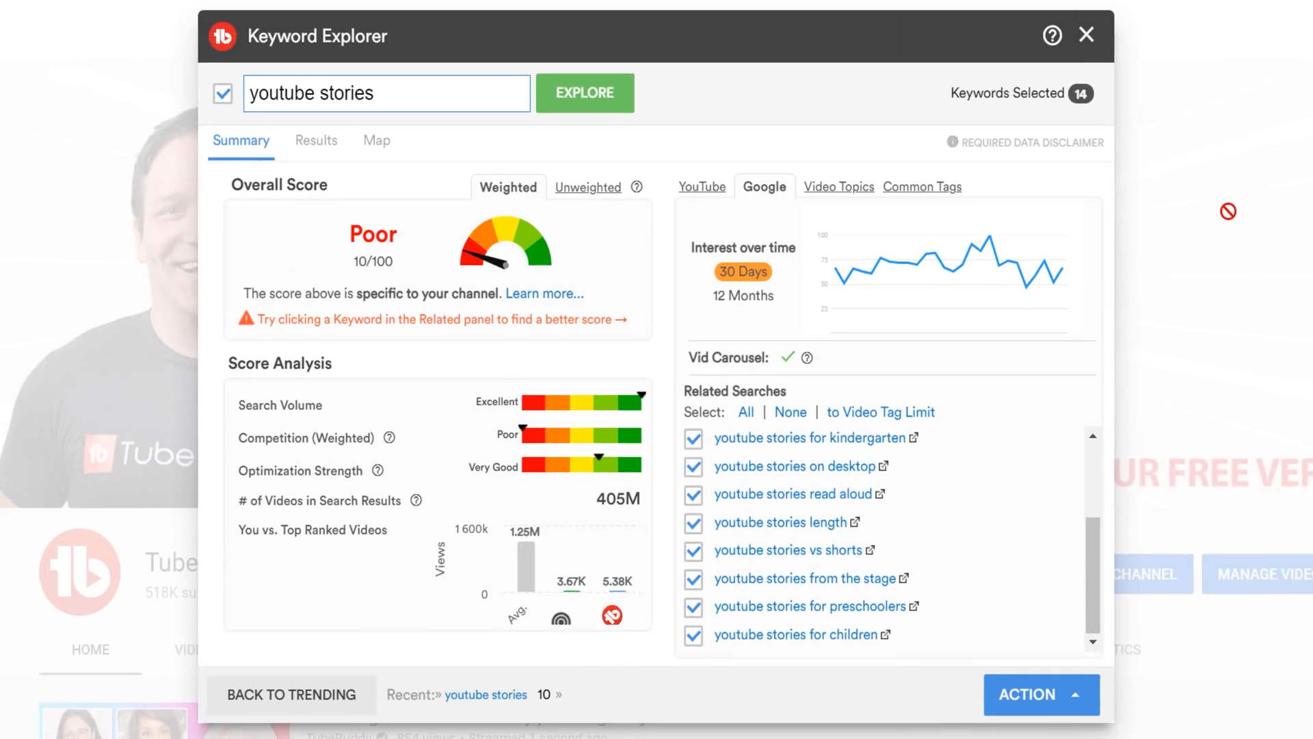
{"action": "mouse_move", "coordinate": [1239, 218]}
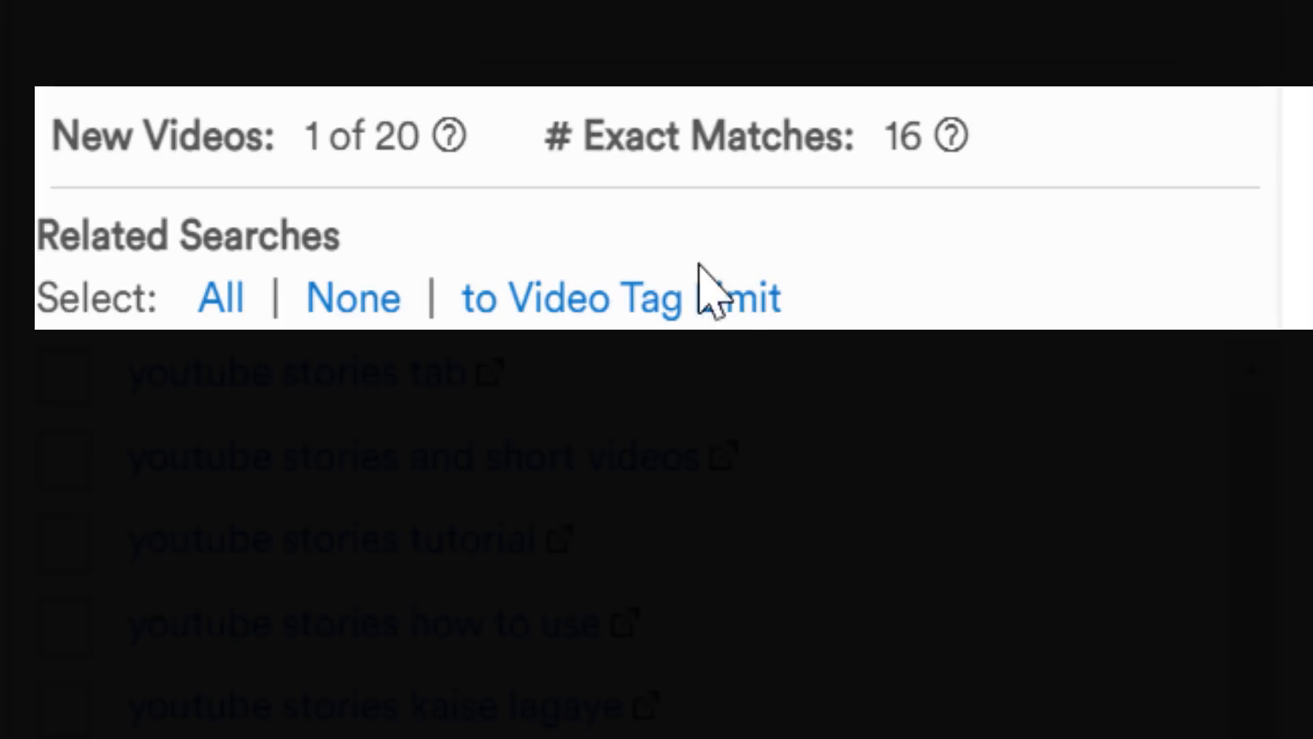
{"action": "mouse_move", "coordinate": [450, 137]}
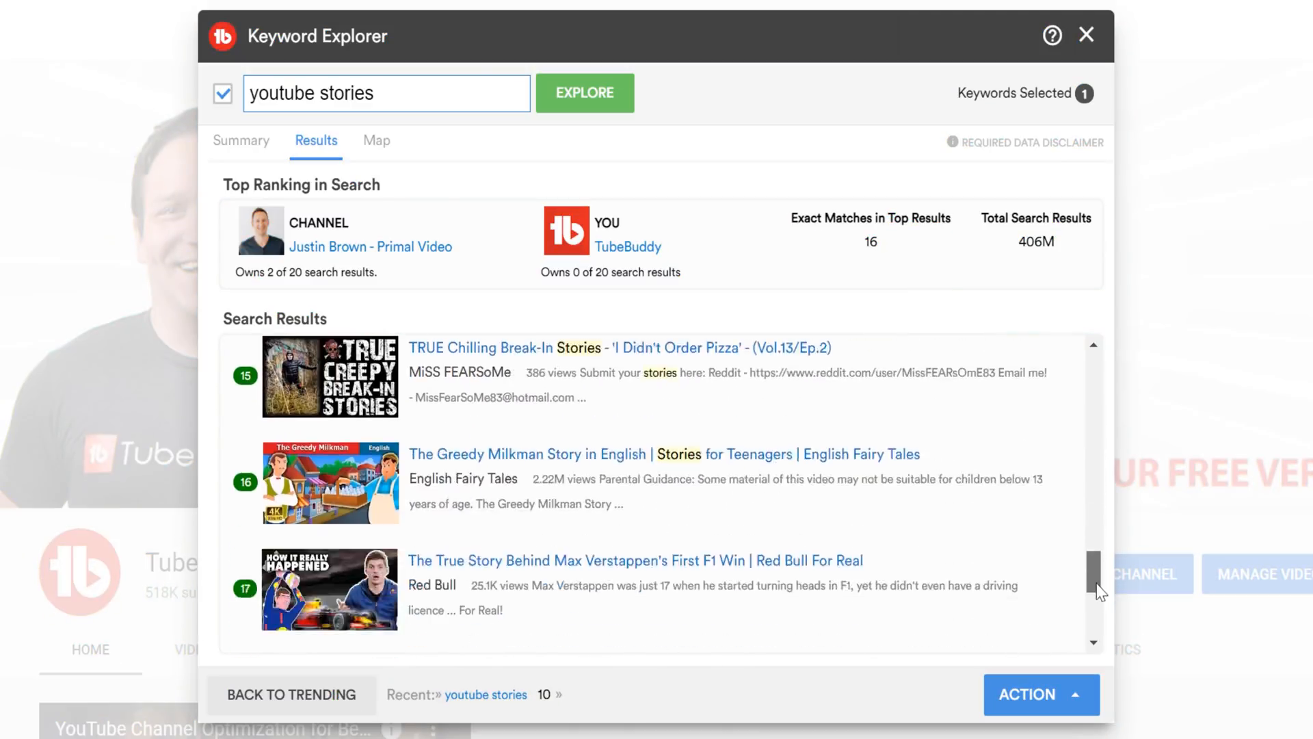
Step: Scroll the ranked search results list for 'youtube stories'
{"action": "scroll", "scroll_direction": "up", "scroll_amount": 3}
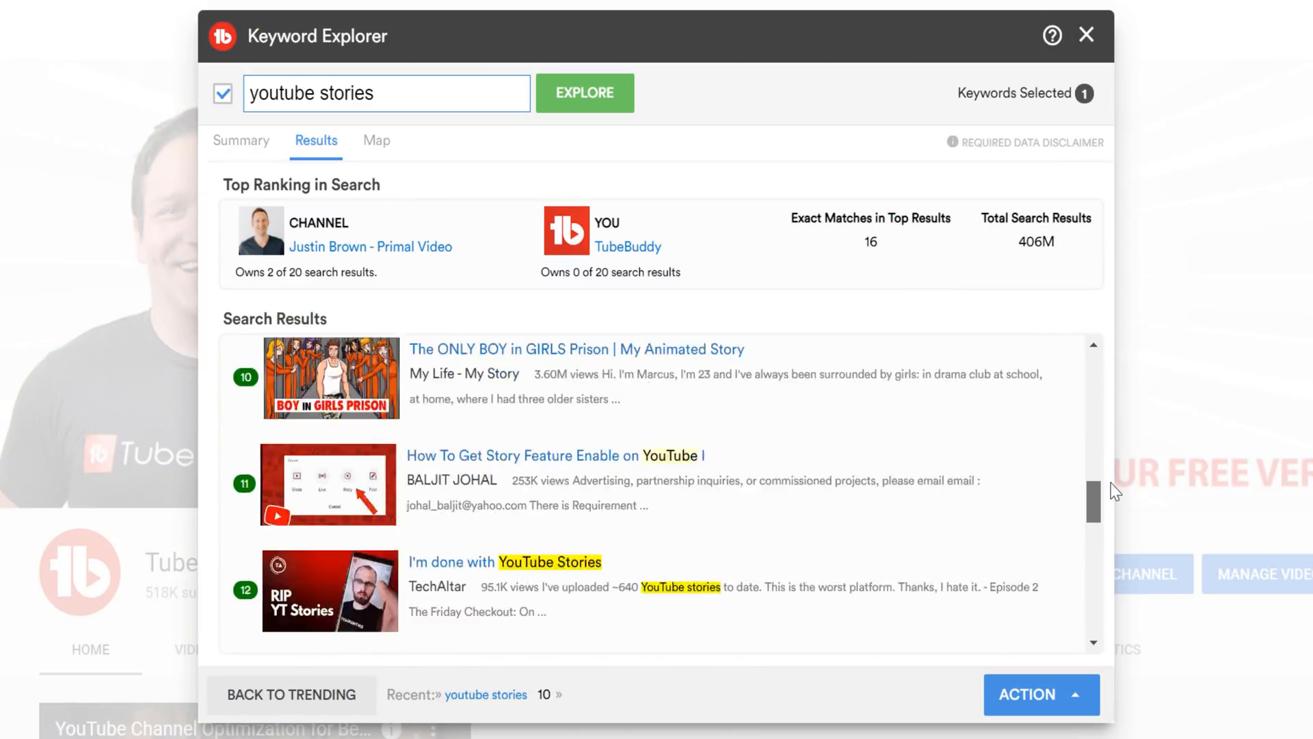
{"action": "scroll", "scroll_direction": "up", "scroll_amount": 3}
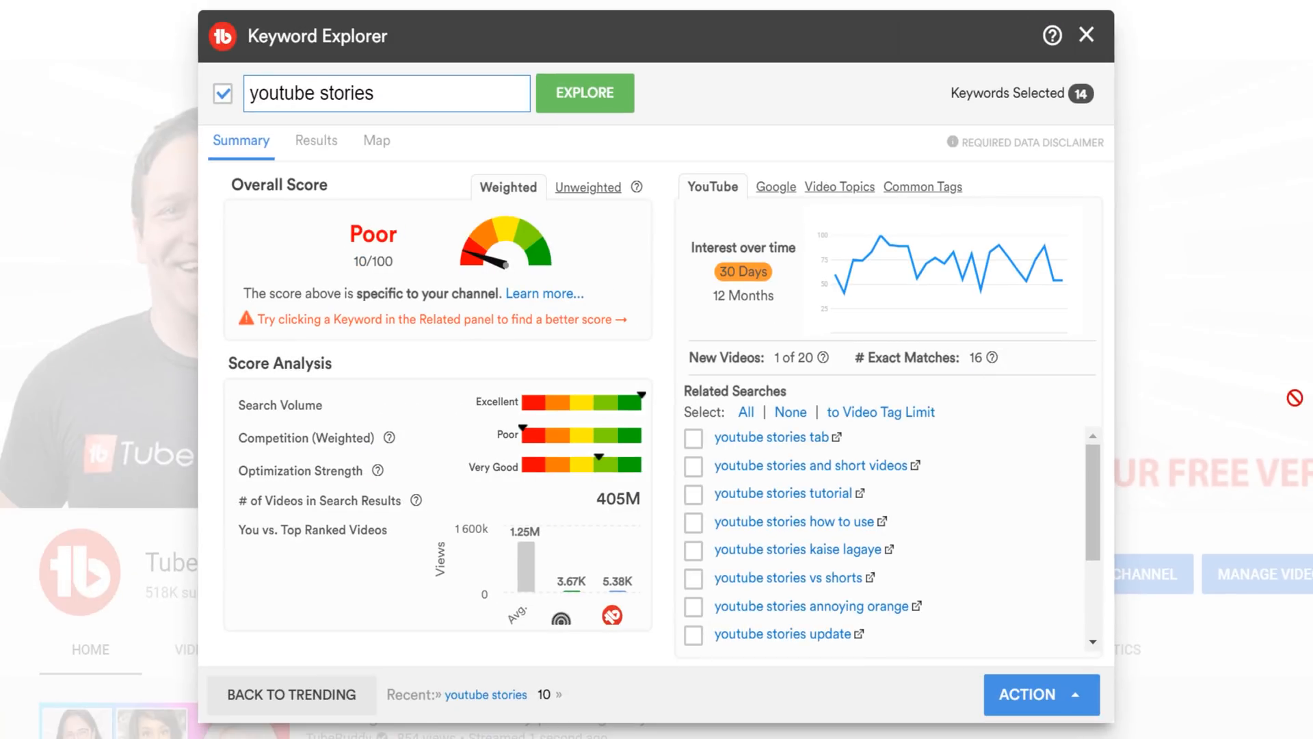
{"action": "mouse_move", "coordinate": [806, 167]}
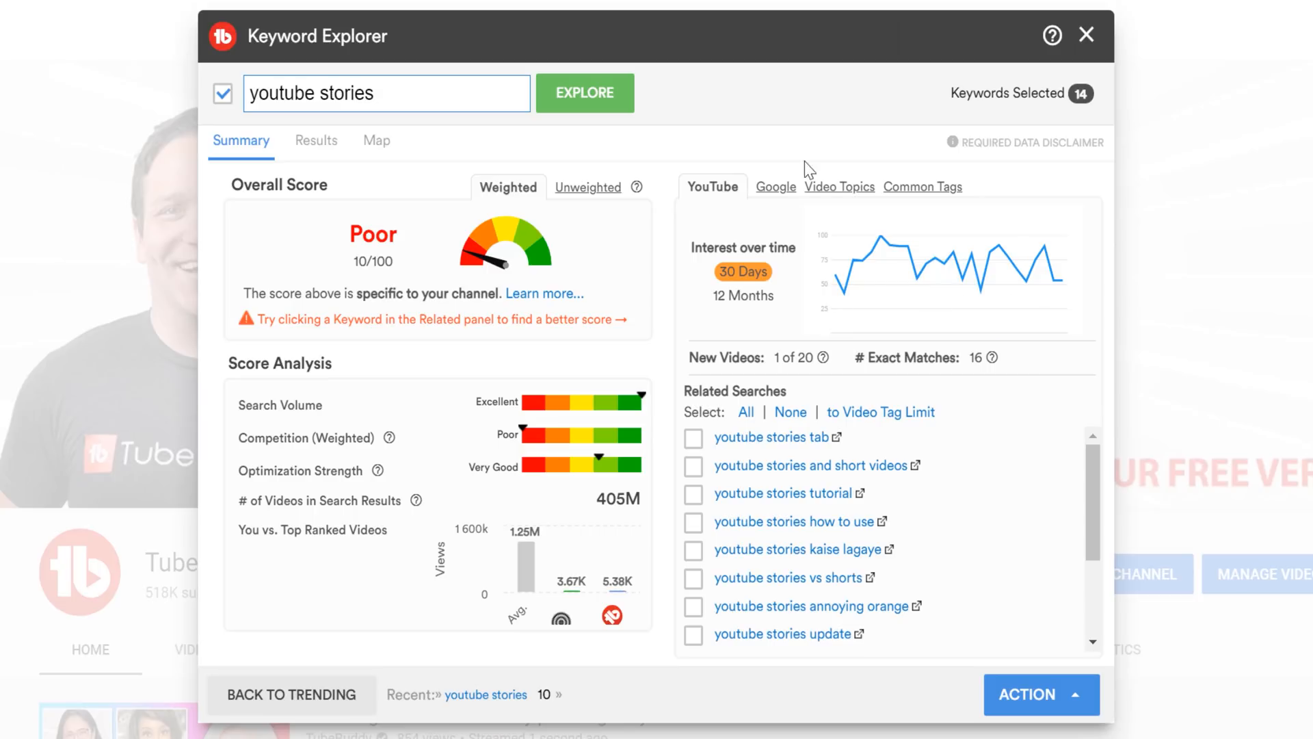
Step: Show Google search interest with the Vid Carousel indicator, glancing at a Google results page
{"action": "left_click", "coordinate": [774, 187]}
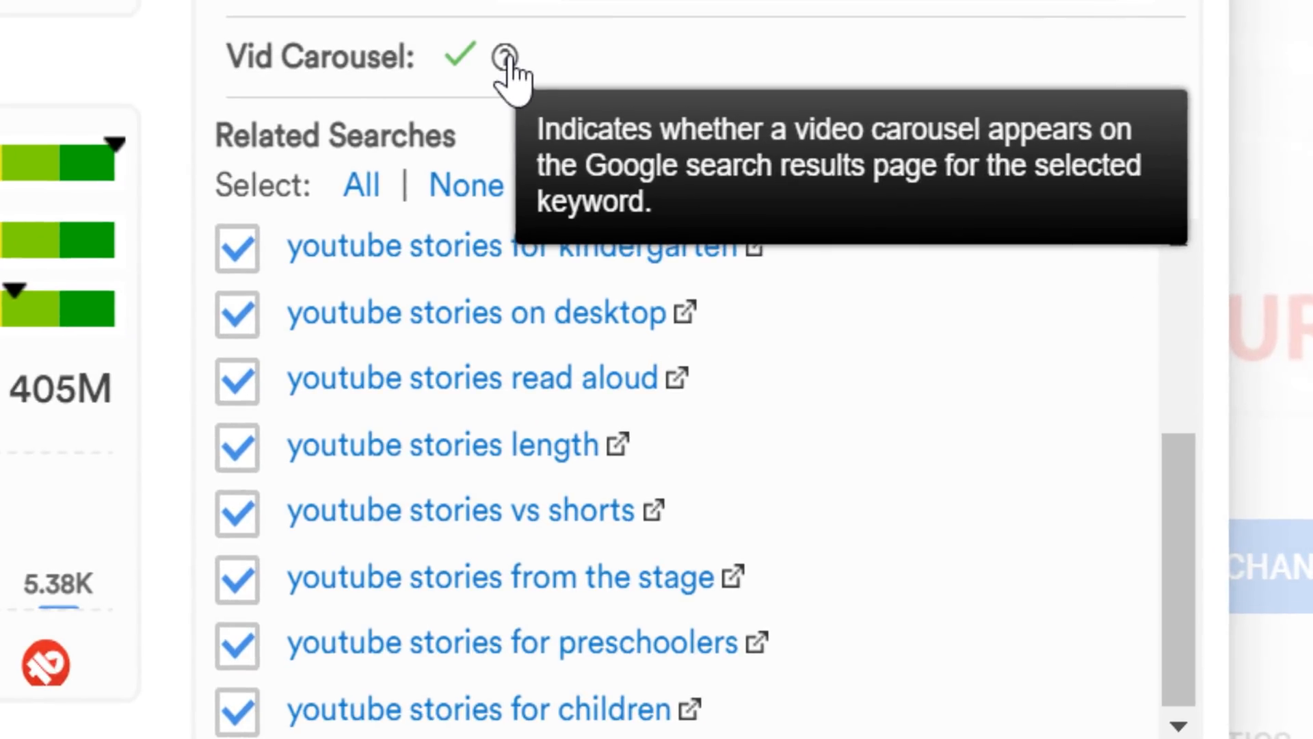
{"action": "mouse_move", "coordinate": [679, 118]}
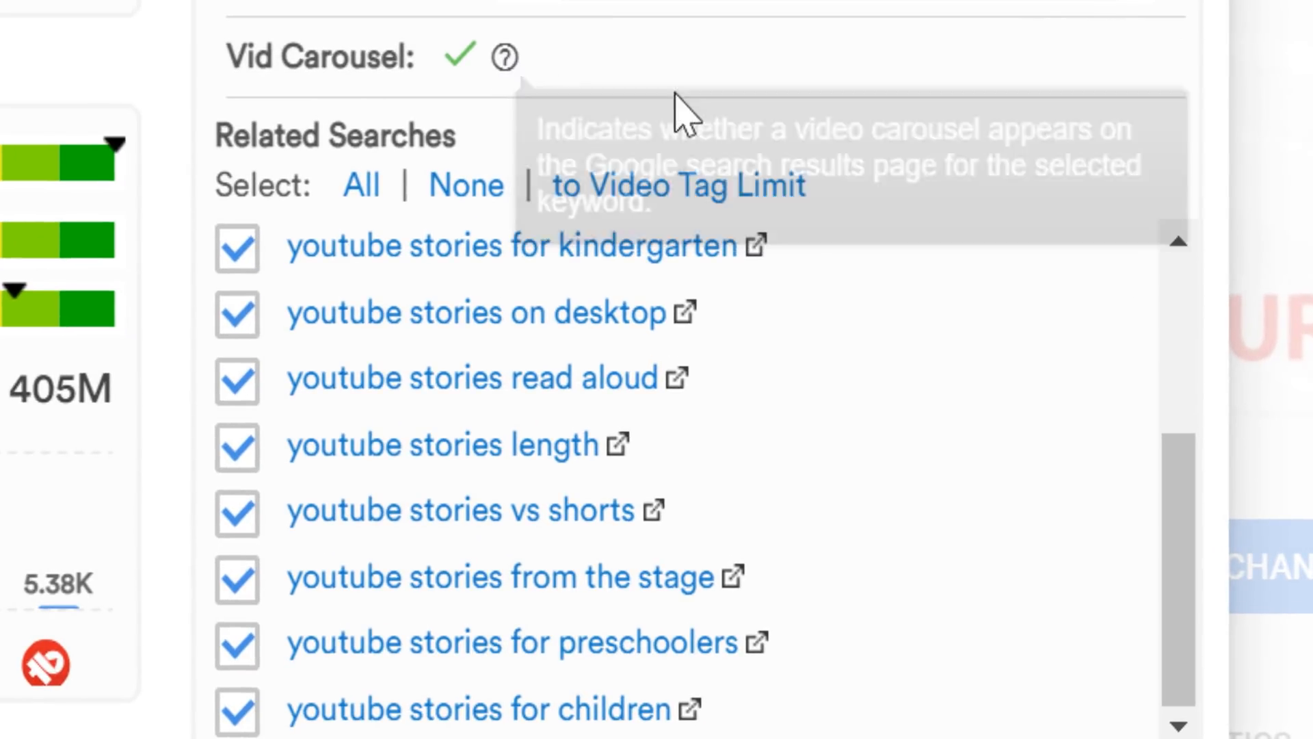
{"action": "mouse_move", "coordinate": [678, 110]}
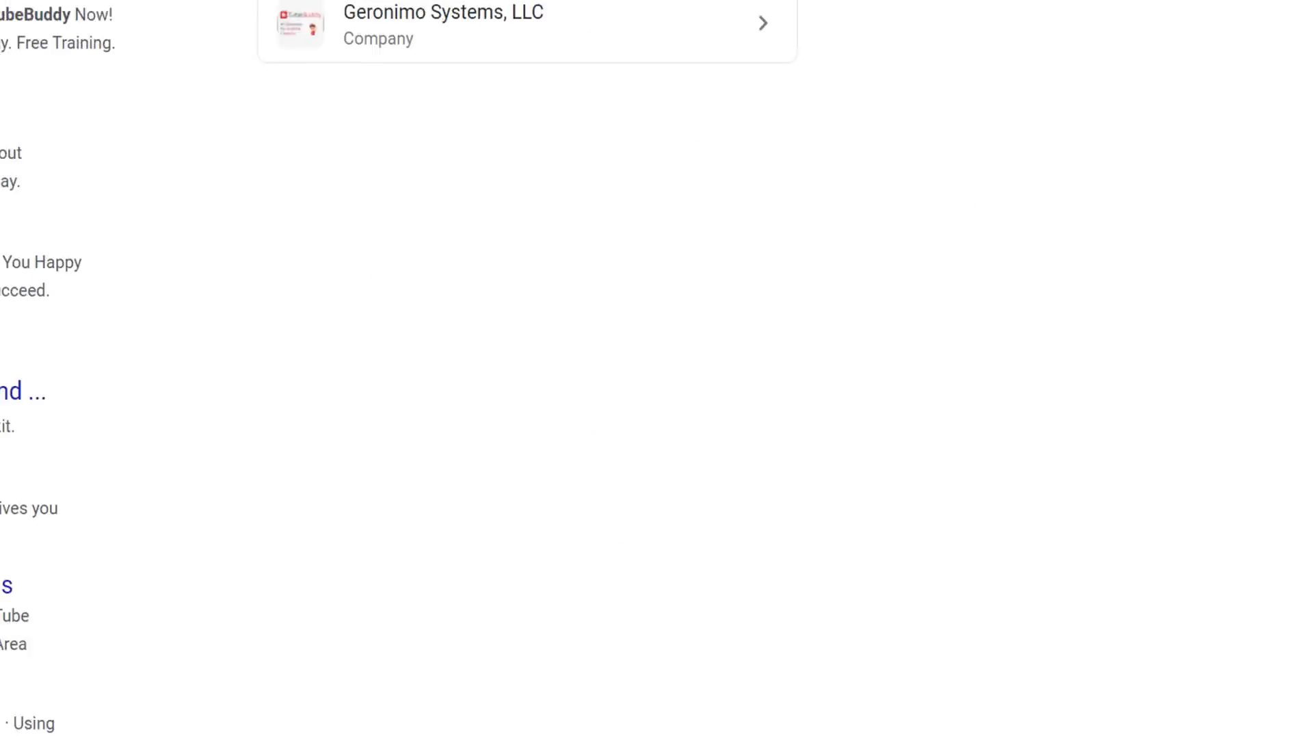
{"action": "scroll", "scroll_direction": "up", "scroll_amount": 3}
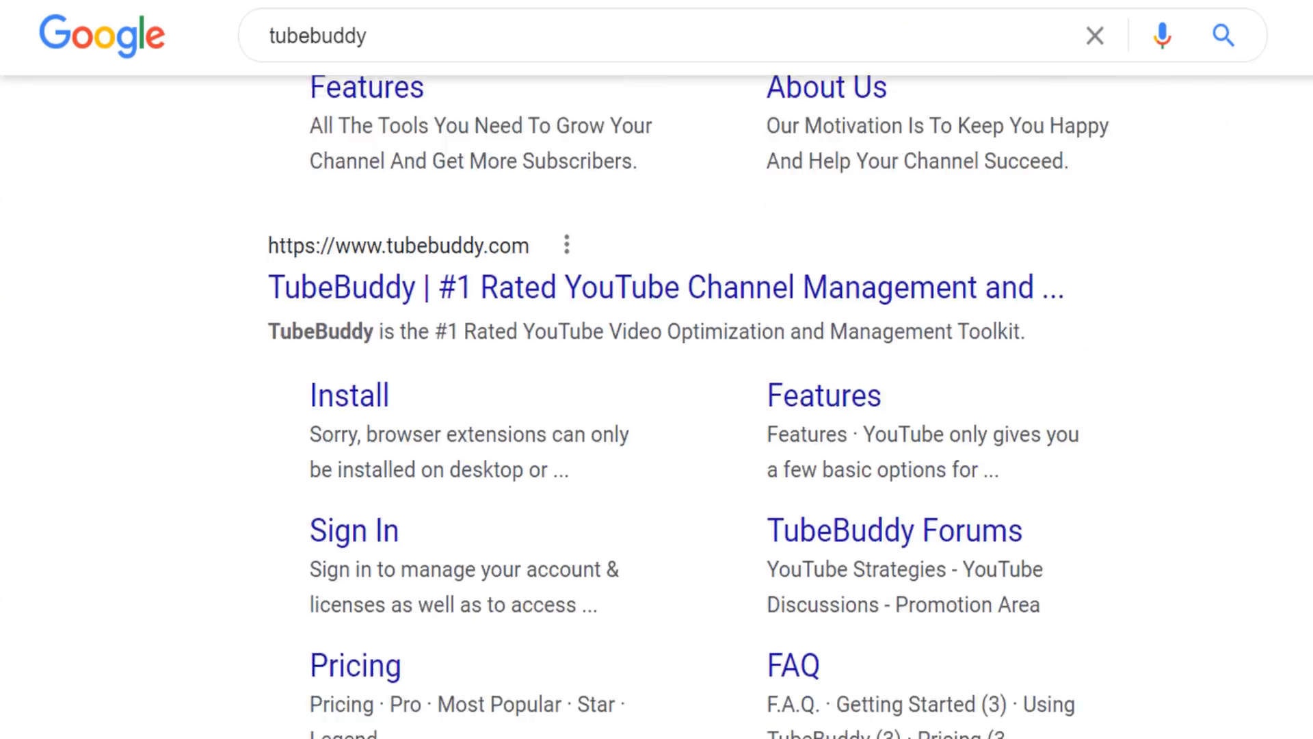
{"action": "scroll", "scroll_direction": "down", "scroll_amount": 3}
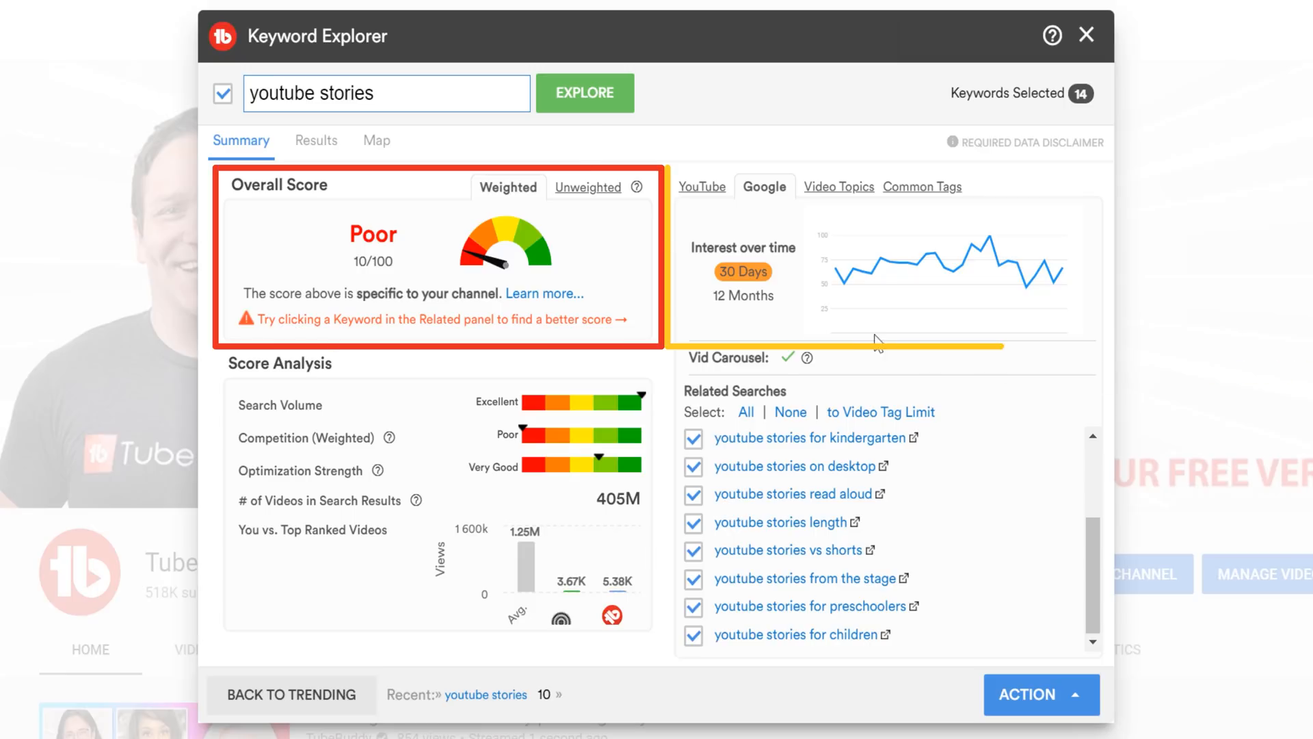
Step: Show Google interest over the last 12 months instead of 30 days
{"action": "left_click", "coordinate": [742, 295]}
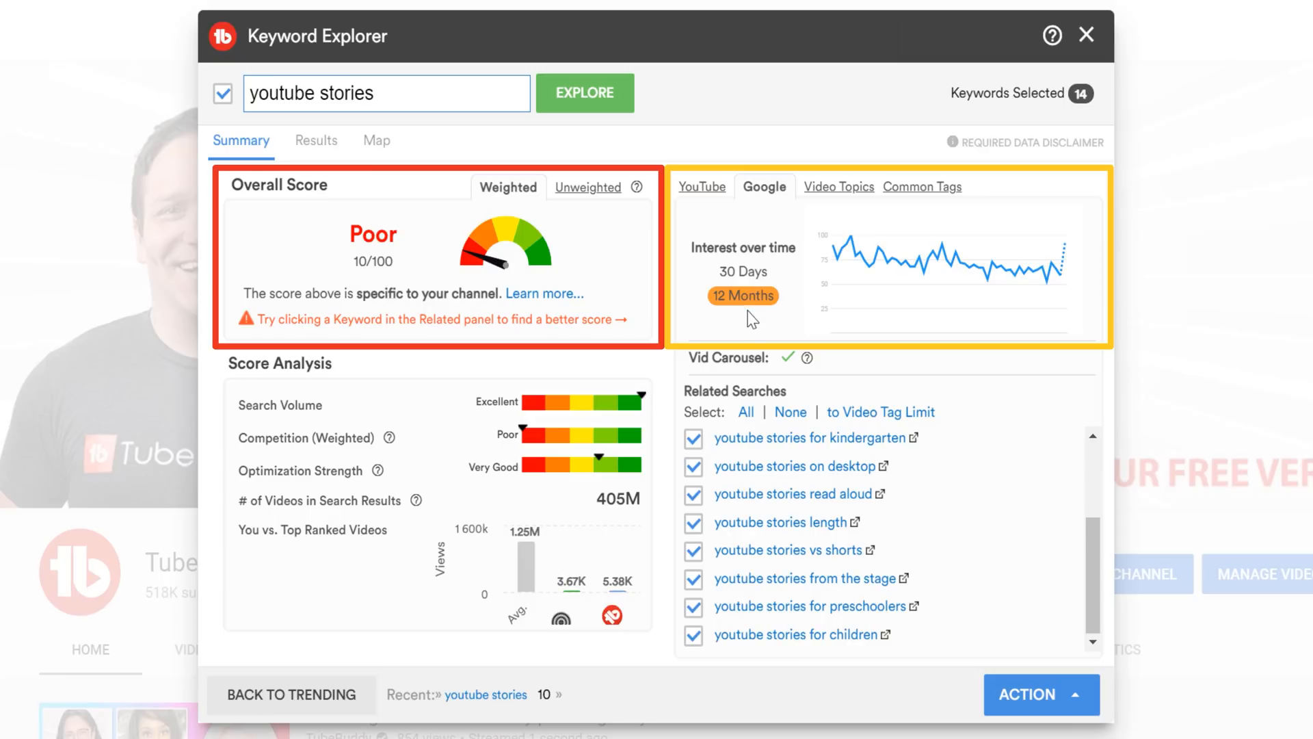